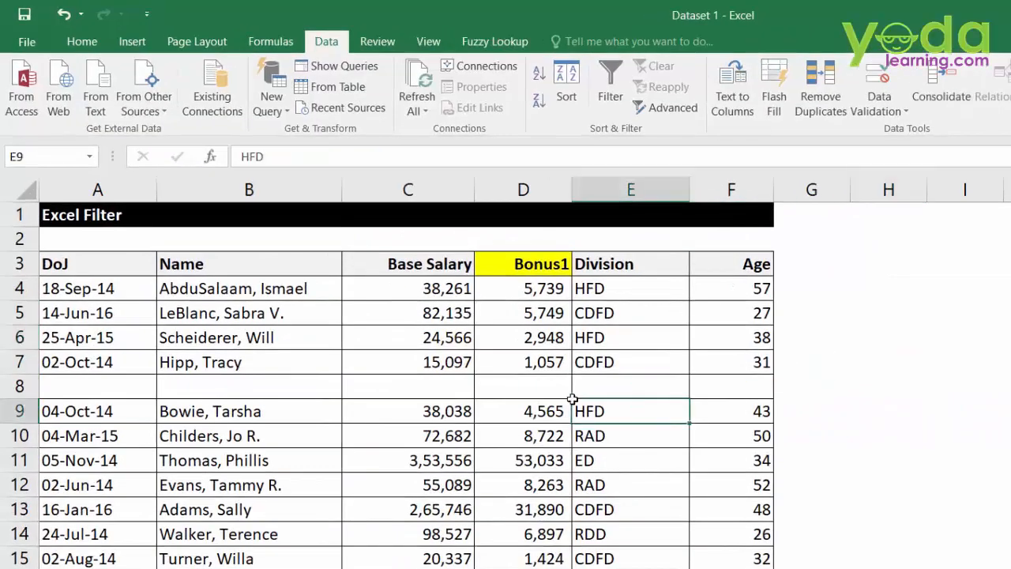
mouse_move(85, 264)
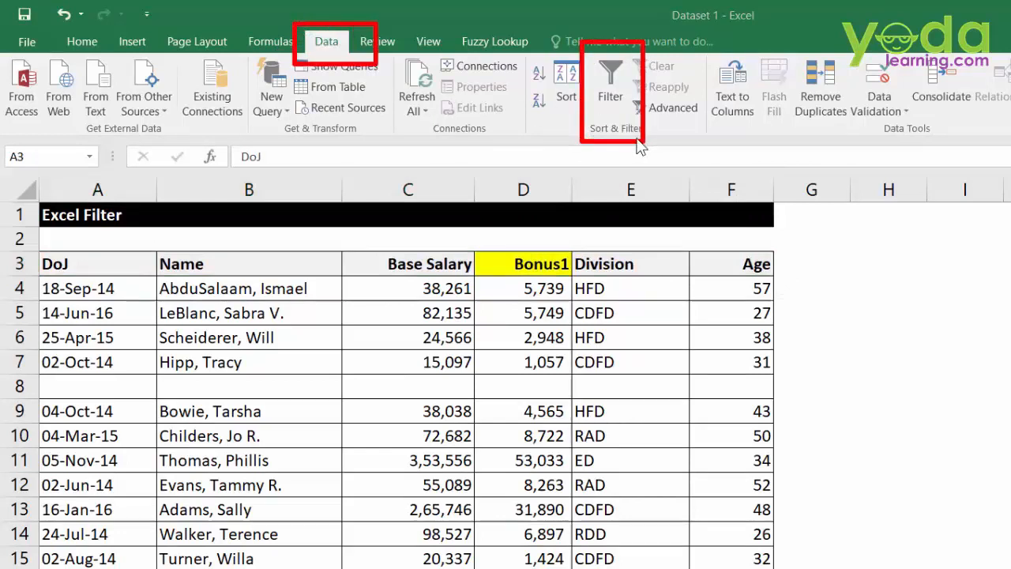
- Turn on filter dropdowns for the employee headers and open the Division dropdown
left_click(610, 79)
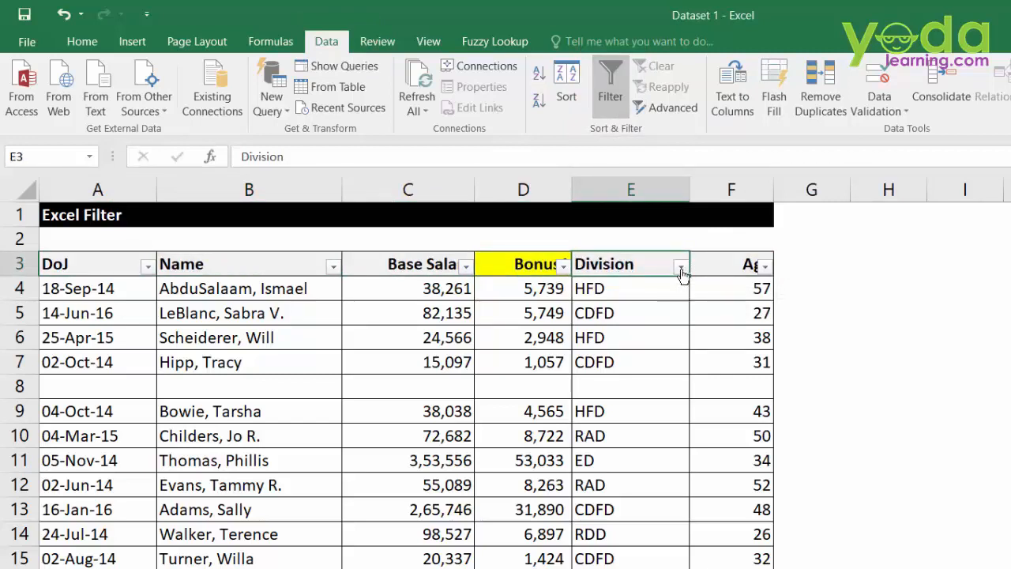
left_click(681, 263)
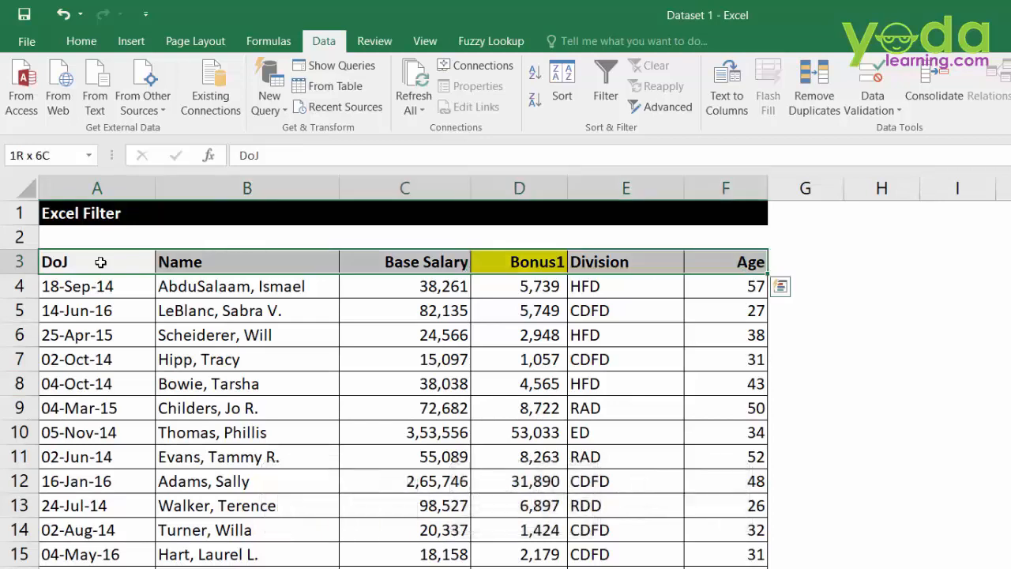
- Select the table from headers to the last record using Ctrl+Shift arrows, then return to the top
scroll("down", 3)
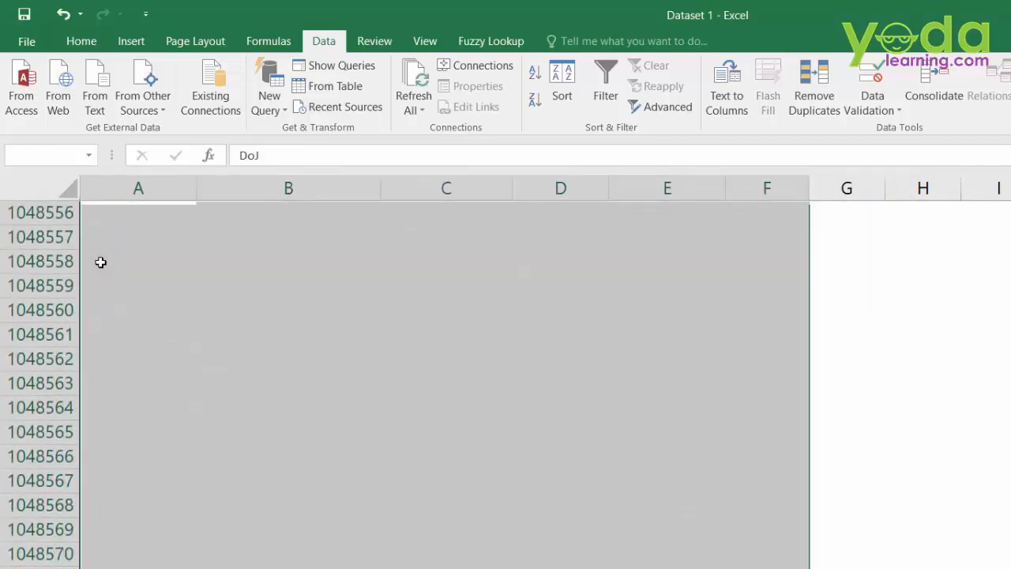
key("ctrl+shift+up")
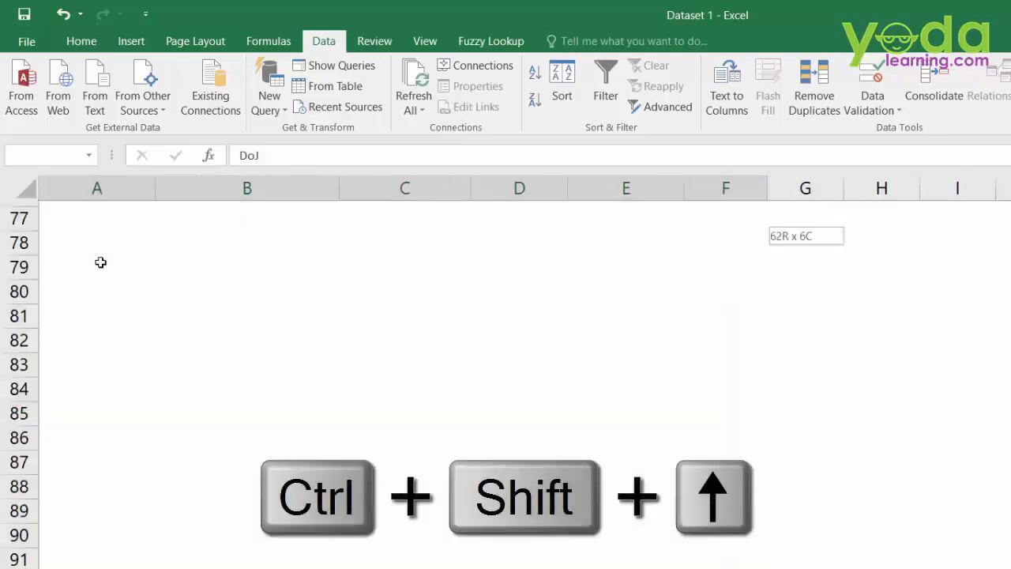
key("ctrl+shift+up")
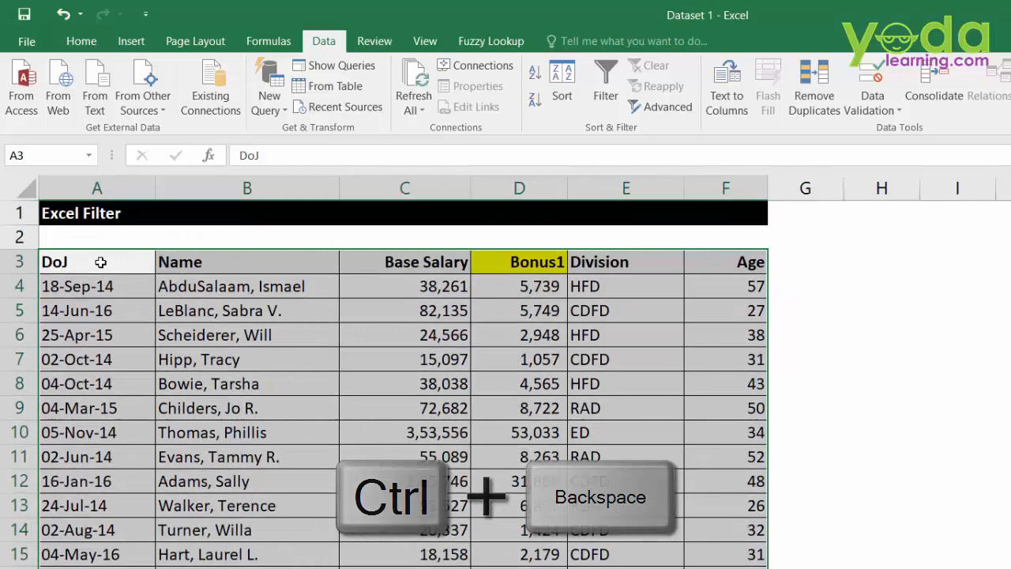
key("ctrl+BackSpace")
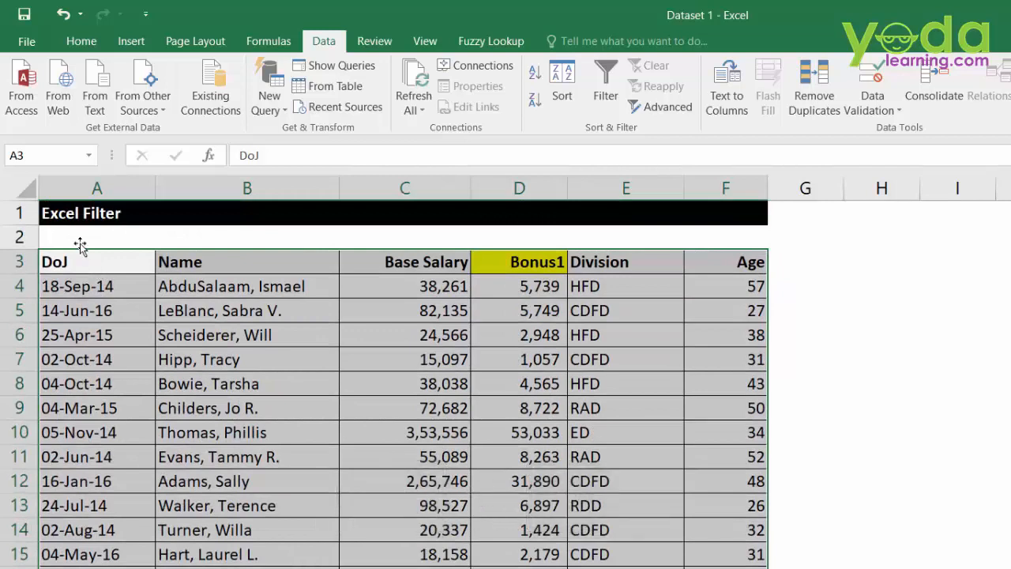
- Enable filtering and keep only AD in the Division filter, showing four records
left_click(605, 79)
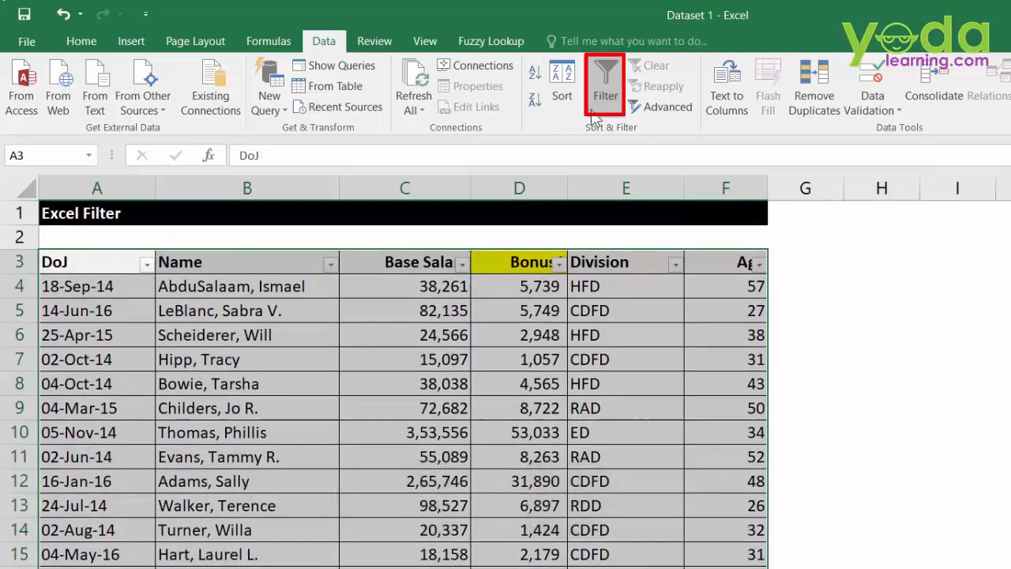
left_click(676, 261)
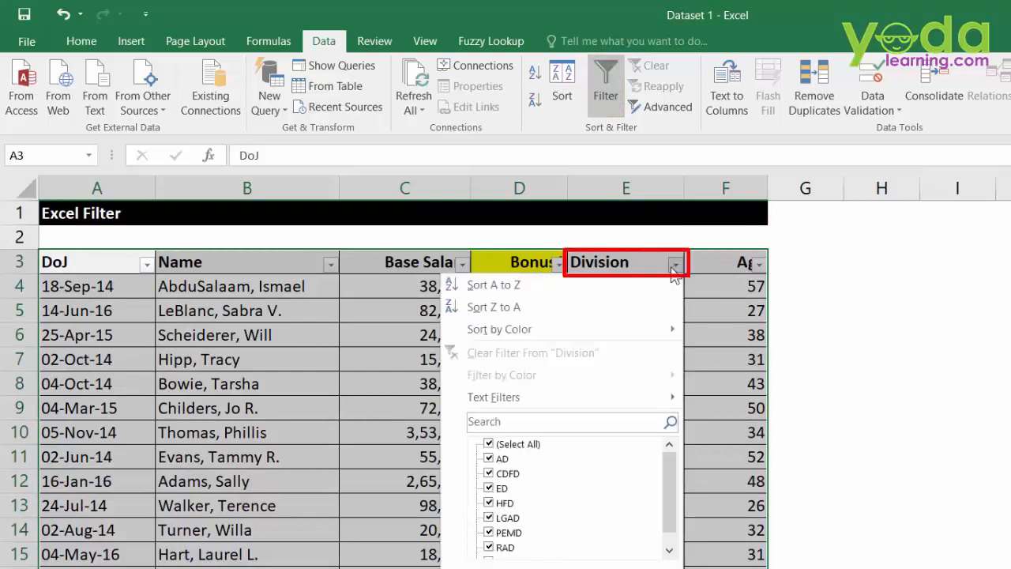
left_click(503, 458)
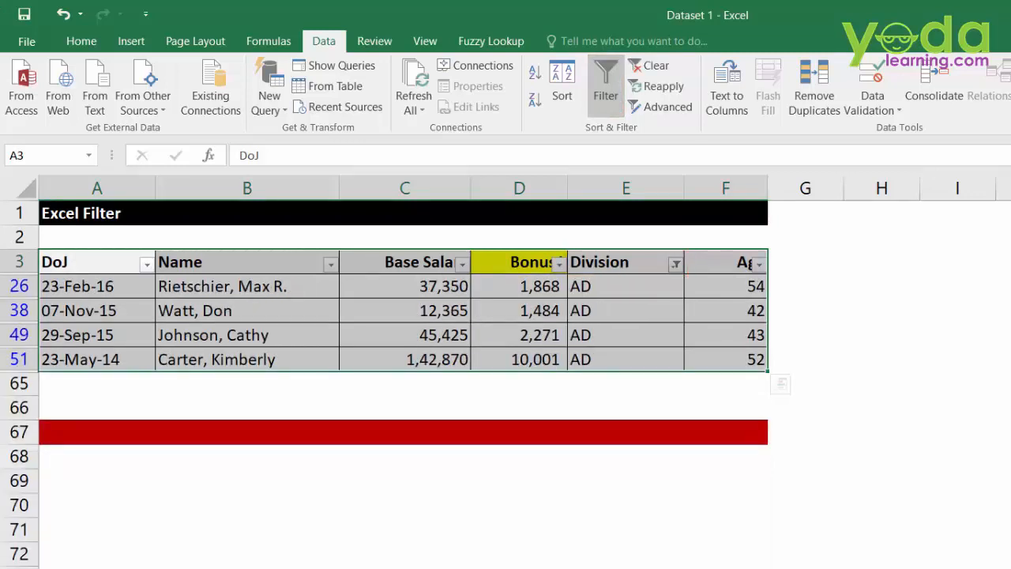
mouse_move(443, 430)
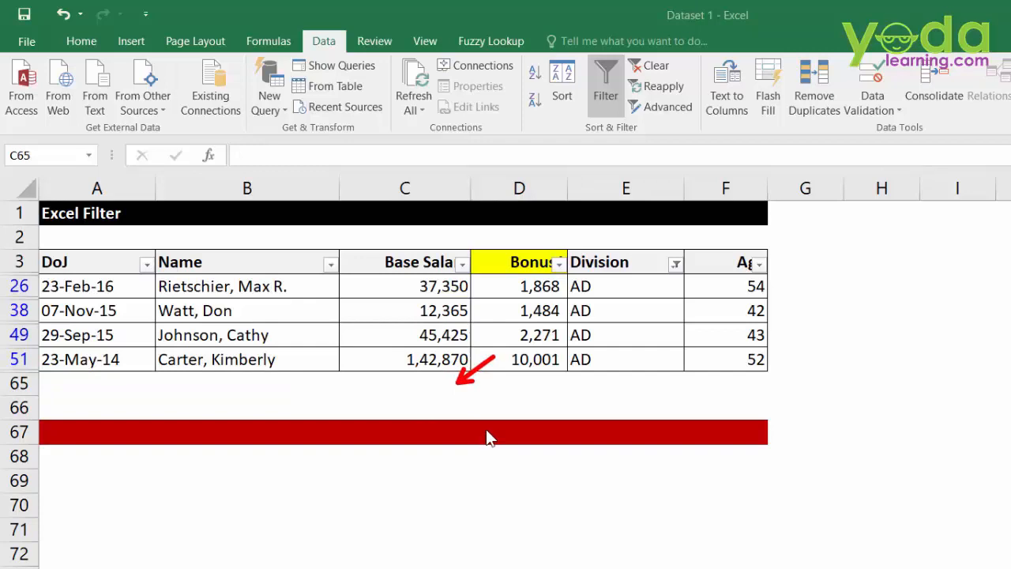
- Enter =SUM over base salaries C26:C51 in C65, returning 55,93,787
left_click(404, 384)
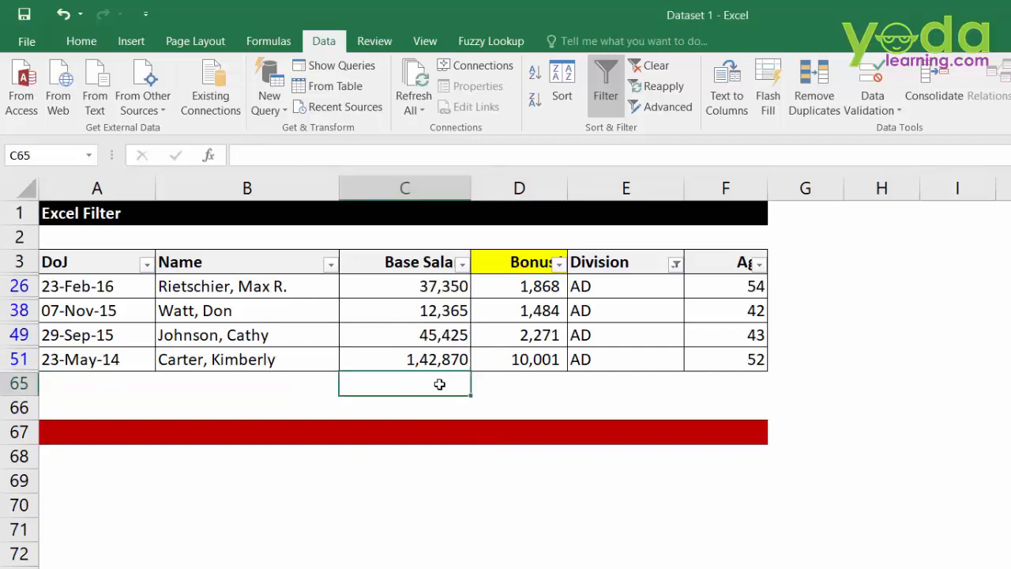
type("=SUM(")
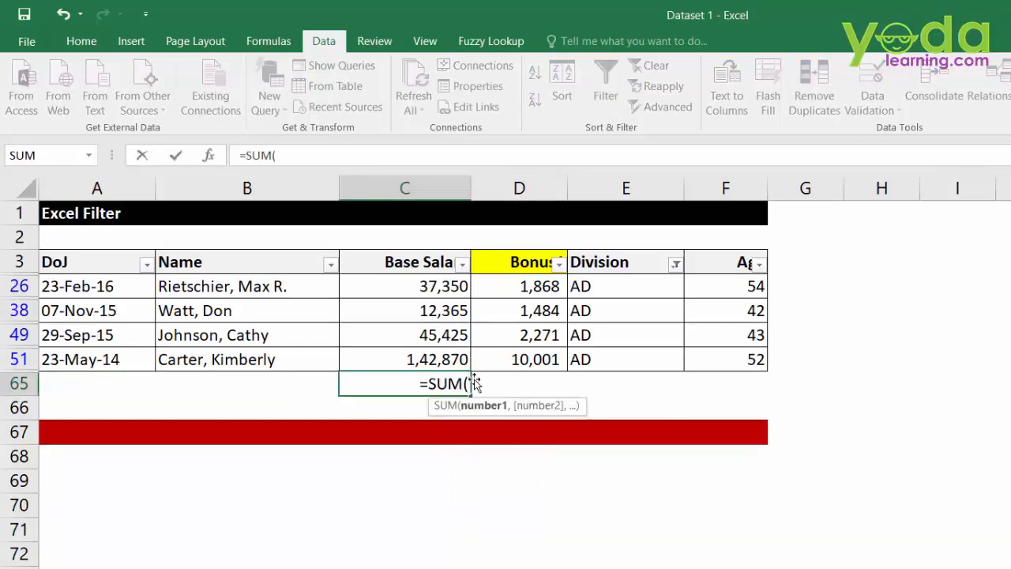
left_click_drag(404, 286, 405, 359)
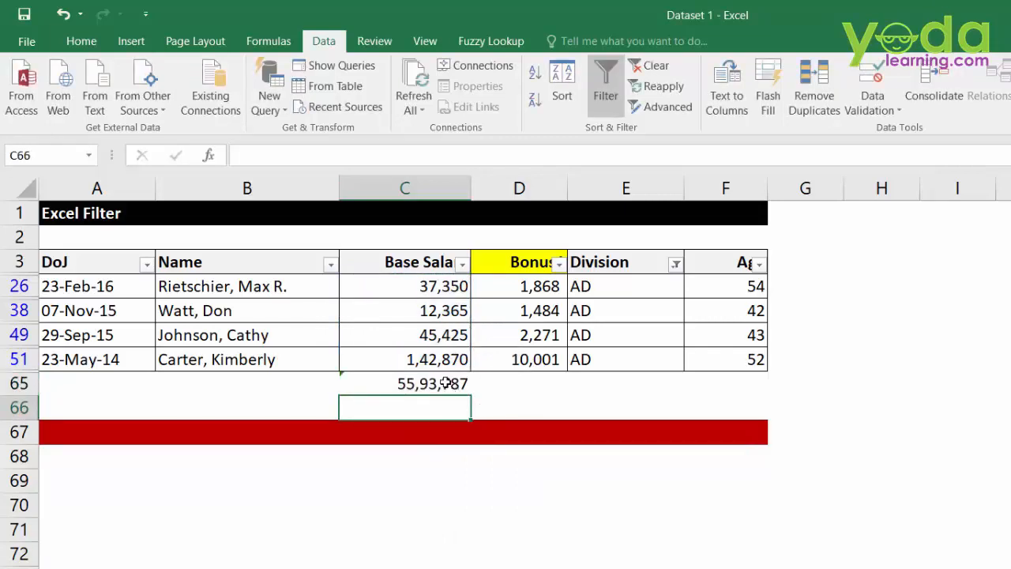
left_click(404, 383)
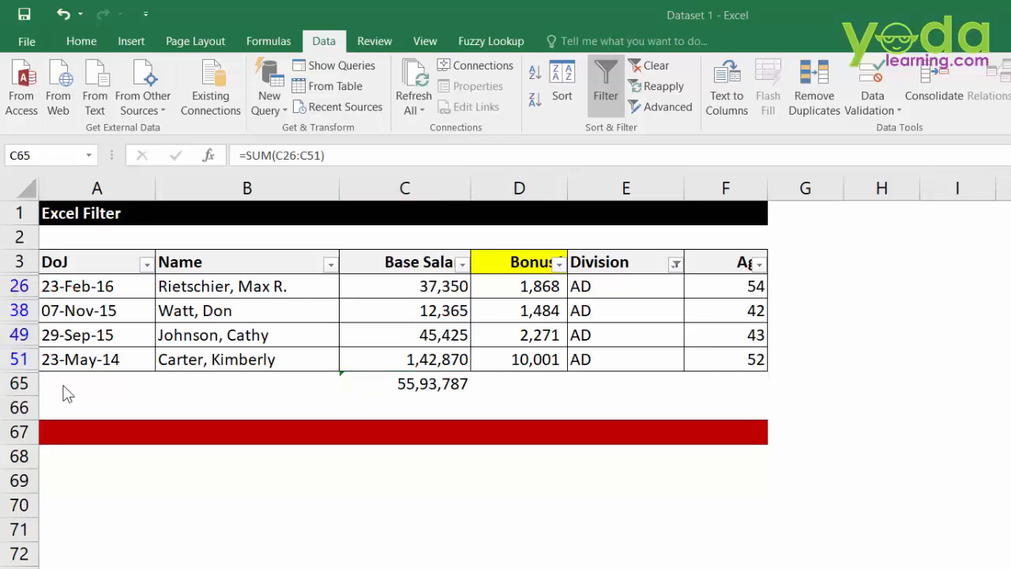
left_click(432, 383)
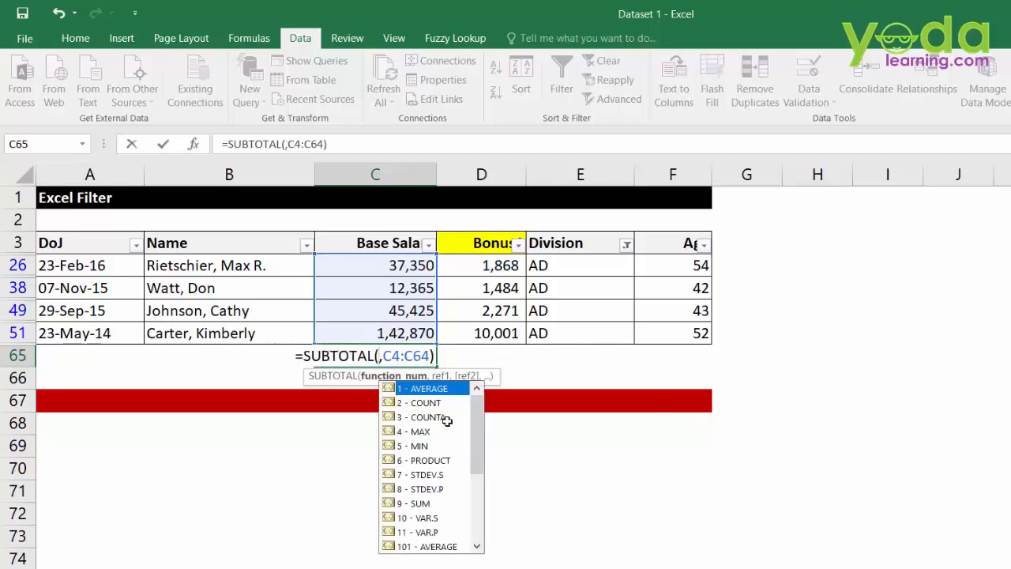
mouse_move(410, 510)
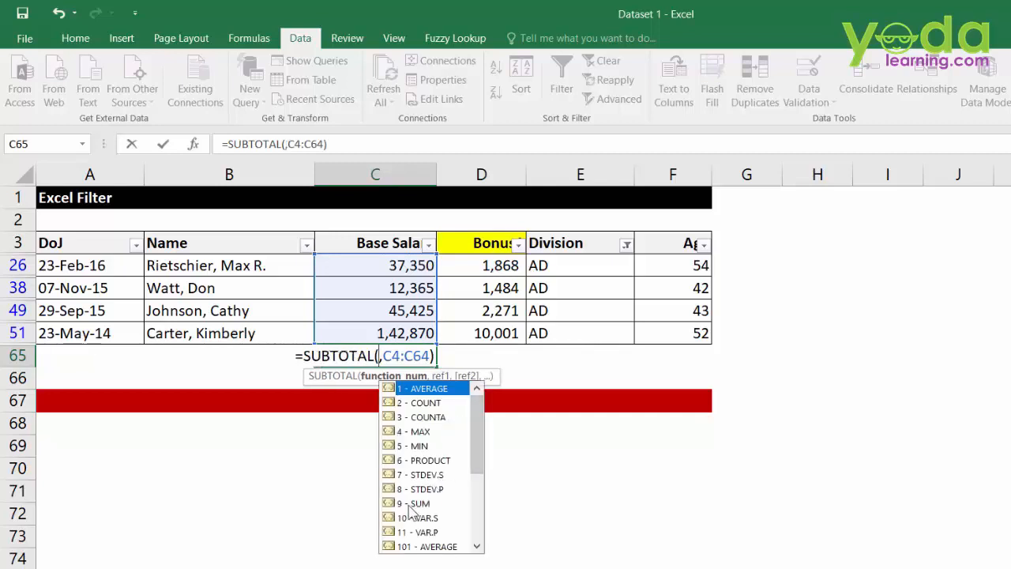
mouse_move(455, 395)
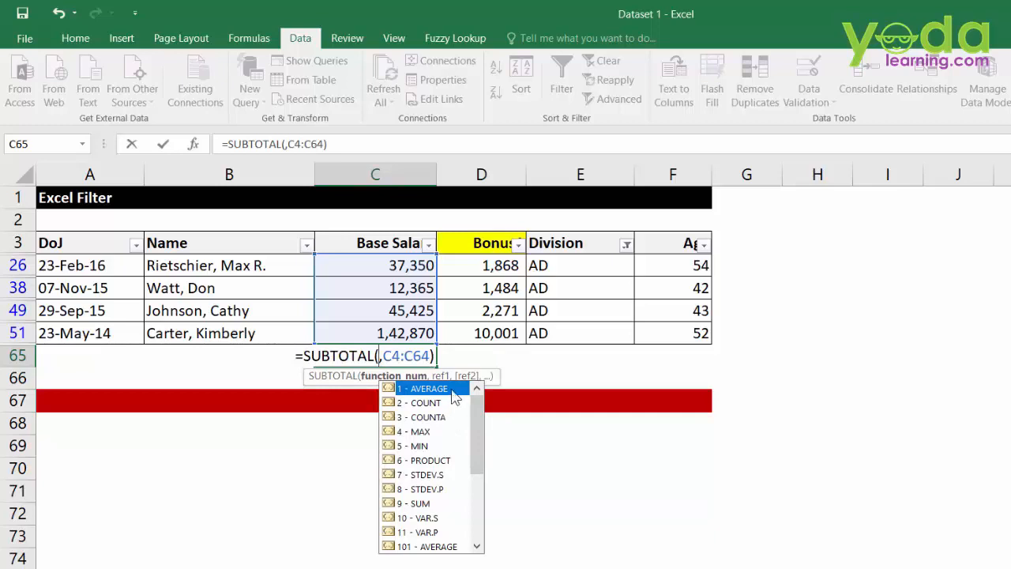
mouse_move(461, 441)
type("9")
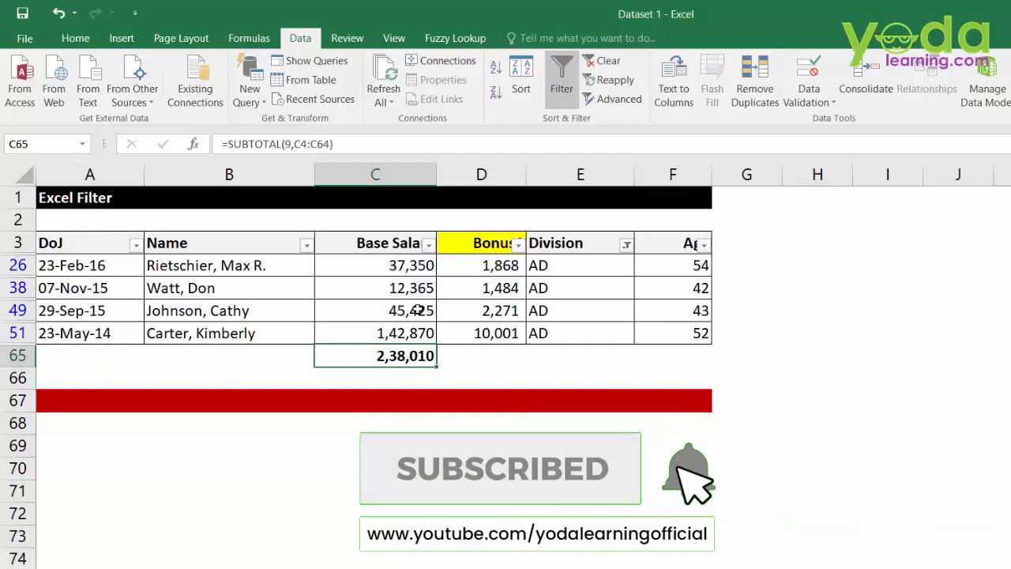
- Select a cell in the Base Salary column of the filtered table
left_click(406, 333)
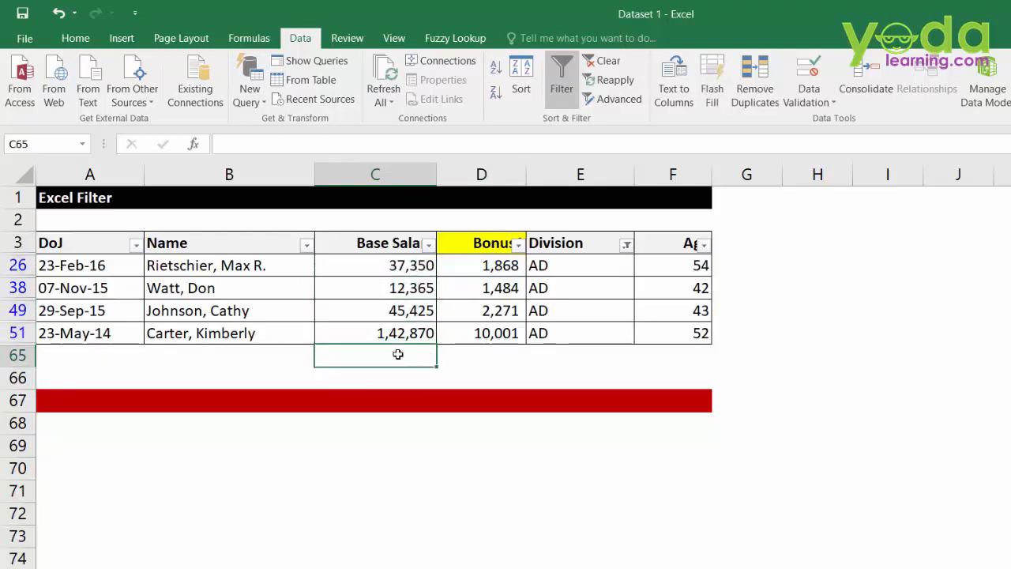
- Use AutoSum > Sum on the Formulas tab to add SUBTOTAL(9,C4:C64) in C65
left_click(249, 38)
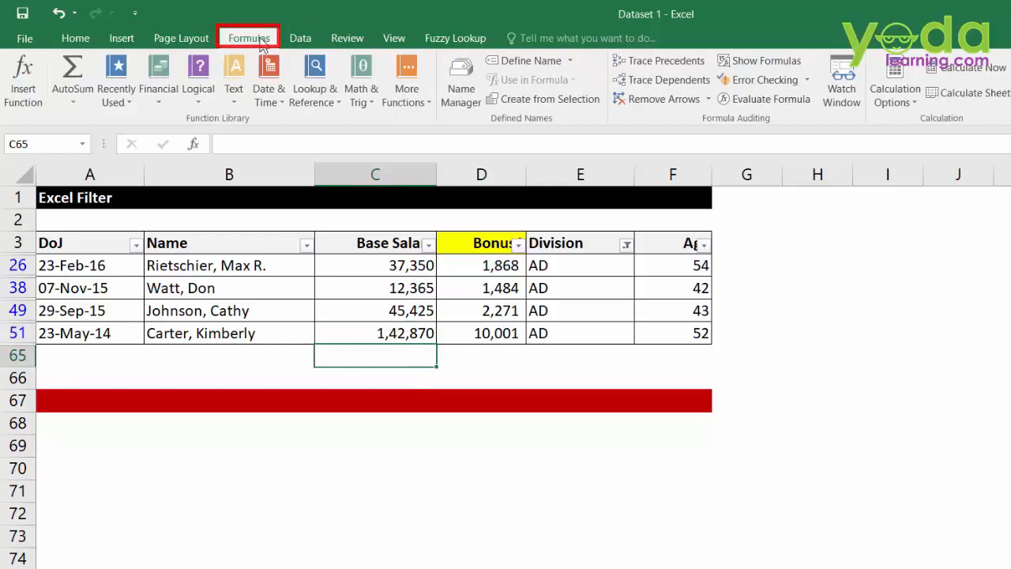
left_click(72, 75)
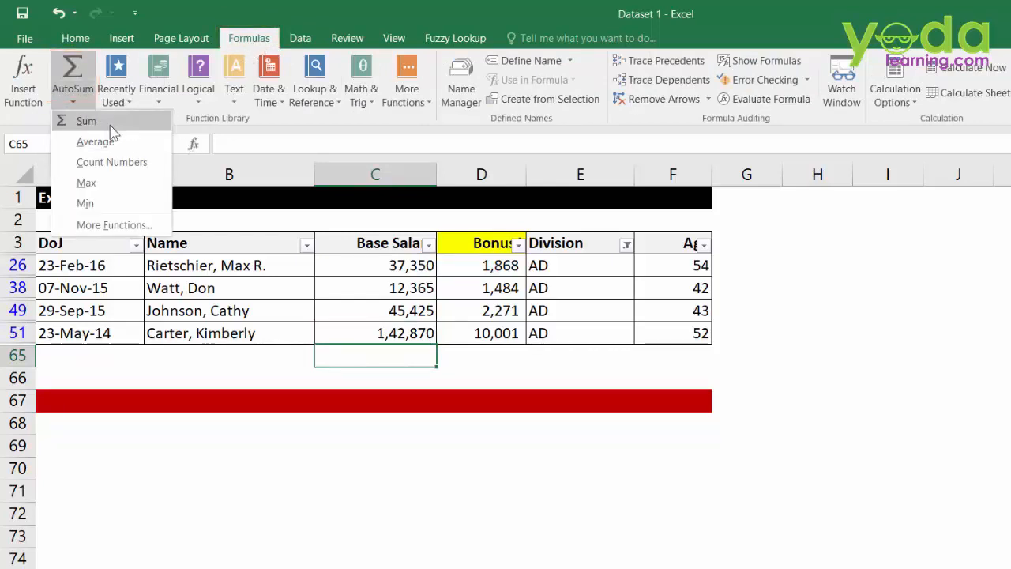
left_click(86, 120)
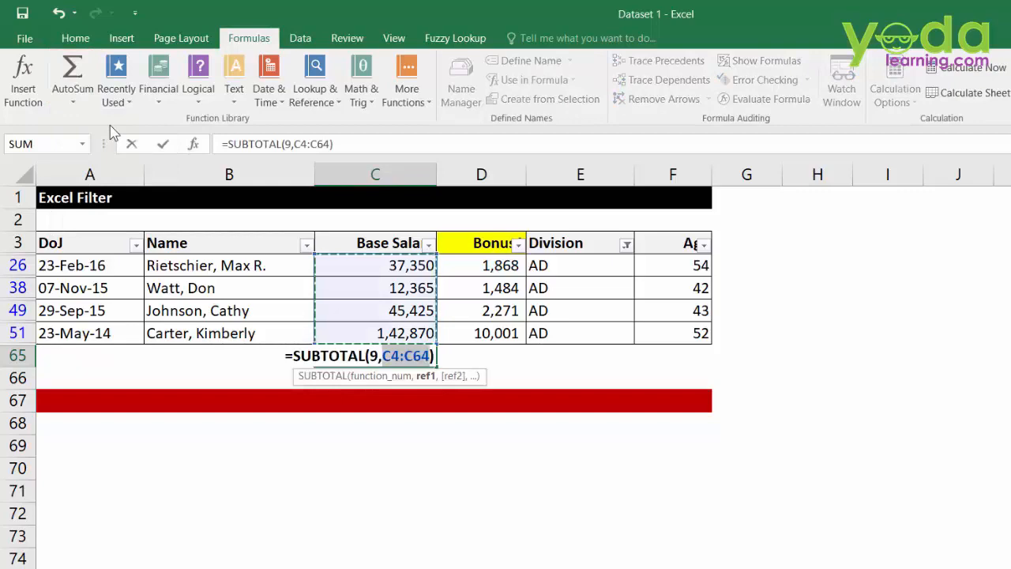
key("enter")
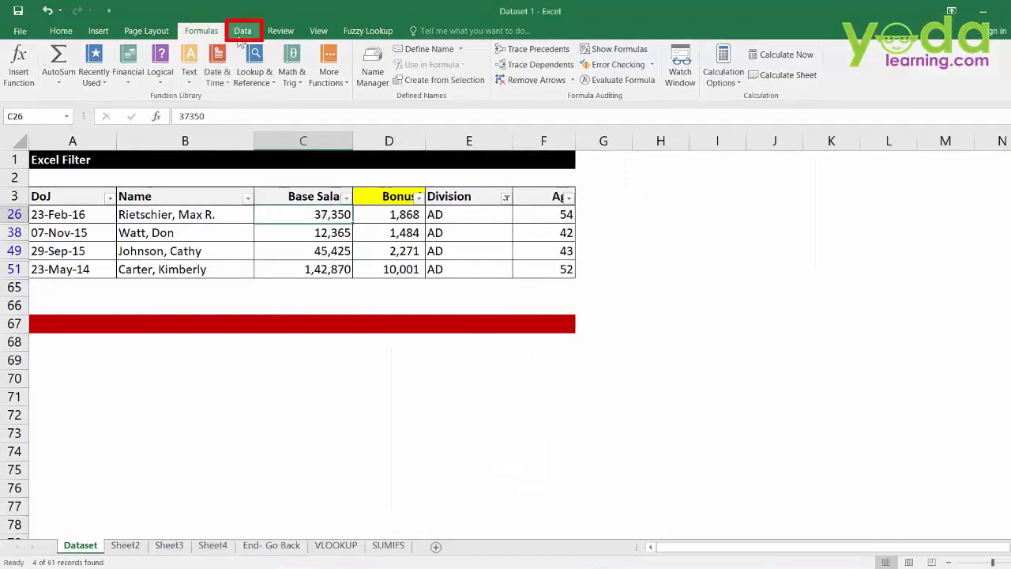
- Clear the AD Division filter from the Data tab's Sort & Filter group
left_click(243, 30)
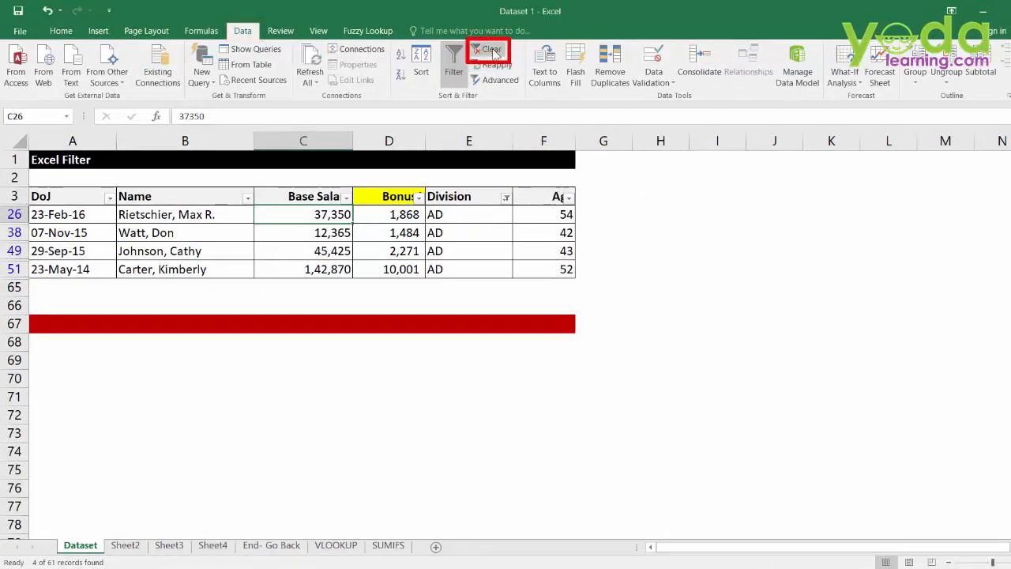
left_click(490, 49)
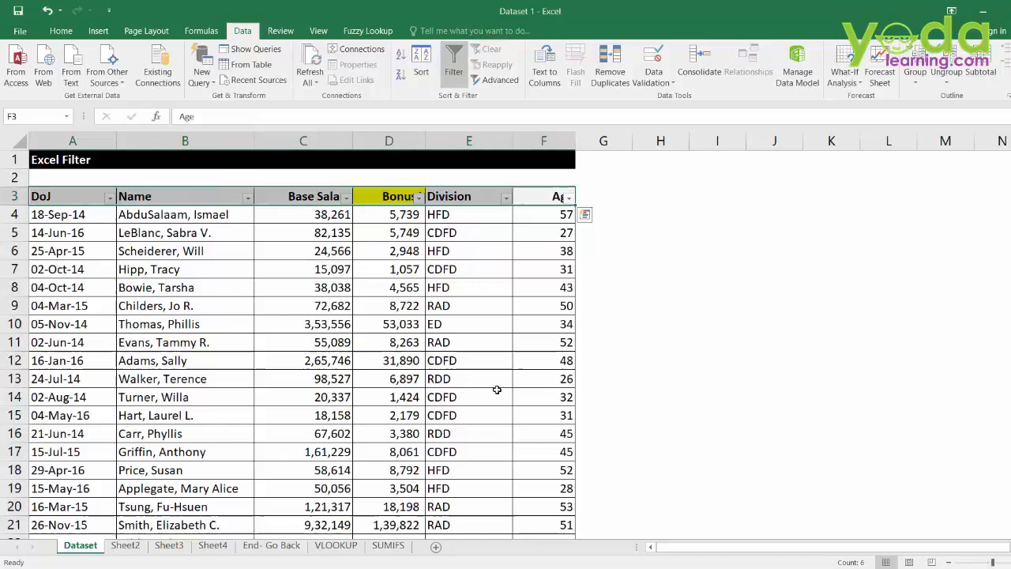
mouse_move(495, 387)
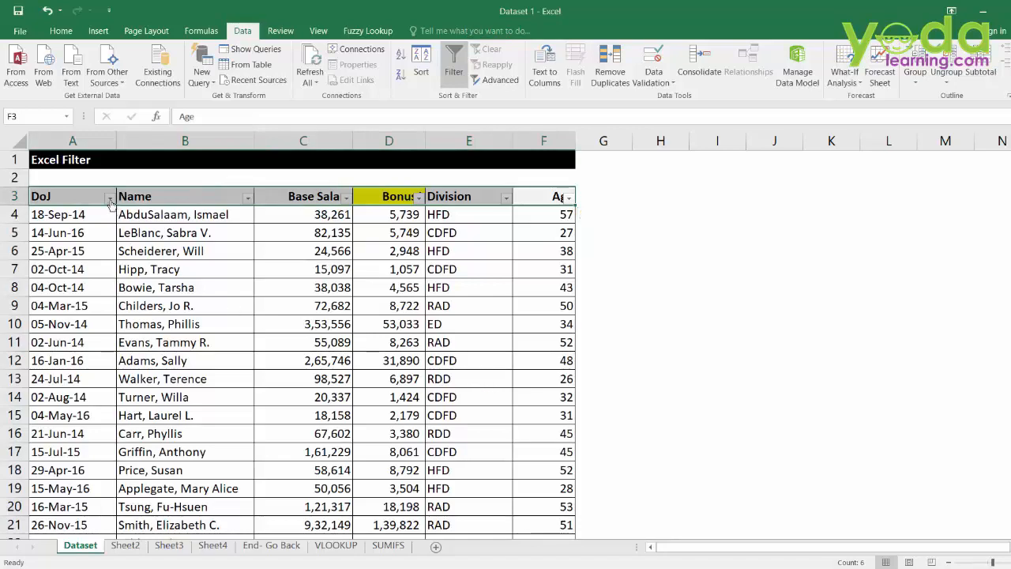
- Show the DoJ filter options listing the 2014, 2015 and 2016 year groups
left_click(109, 196)
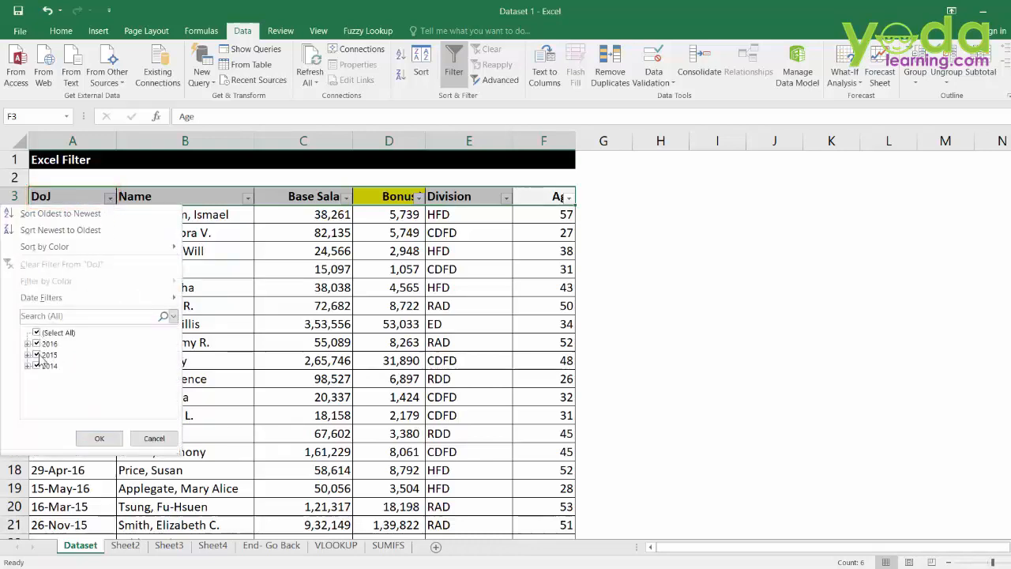
mouse_move(41, 297)
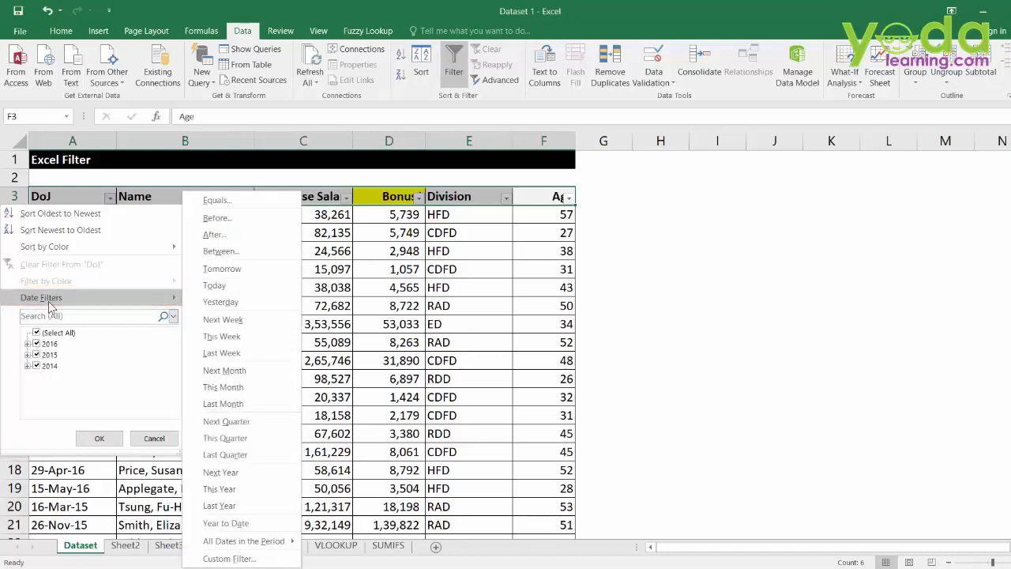
mouse_move(221, 251)
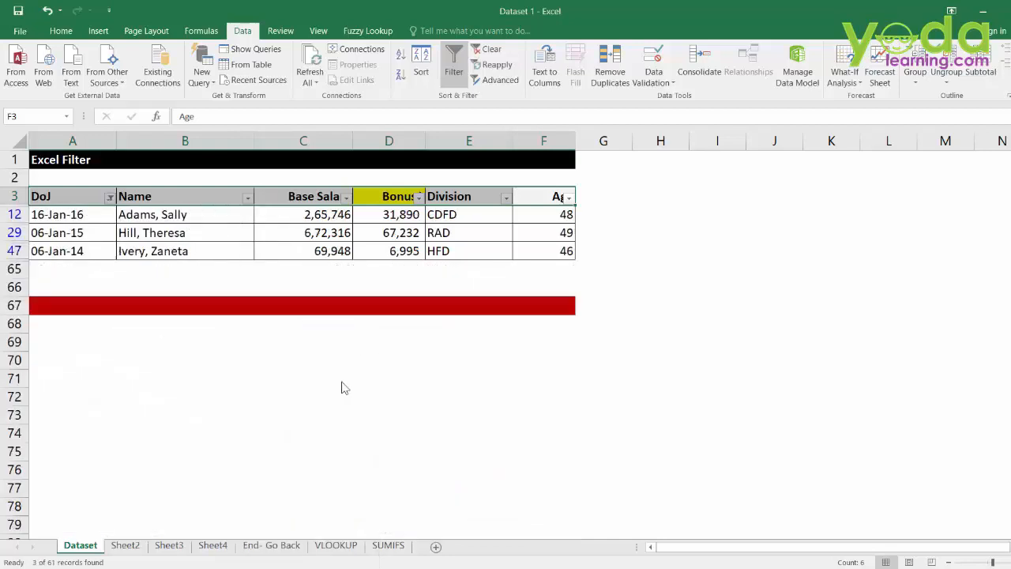
mouse_move(341, 381)
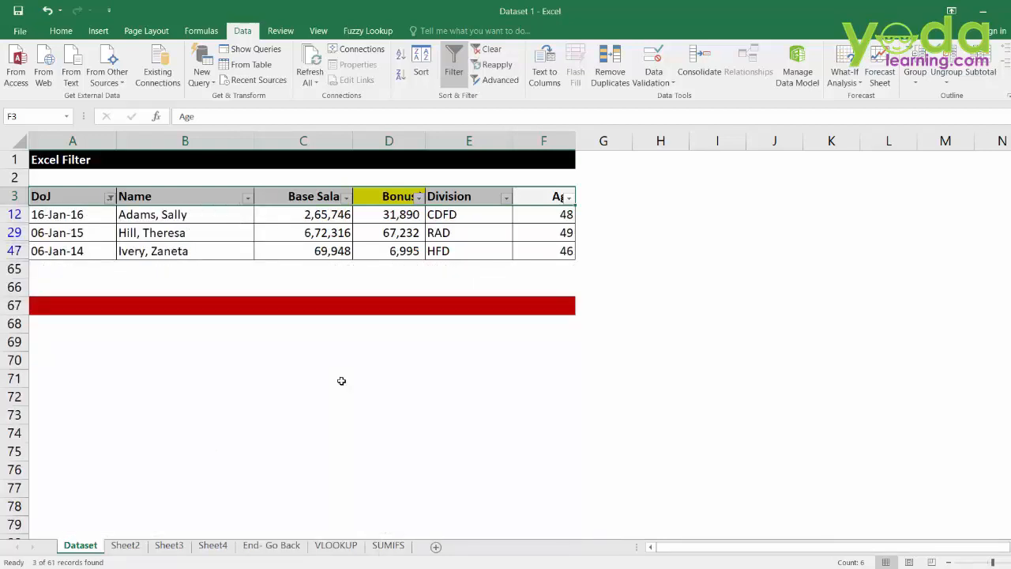
mouse_move(221, 273)
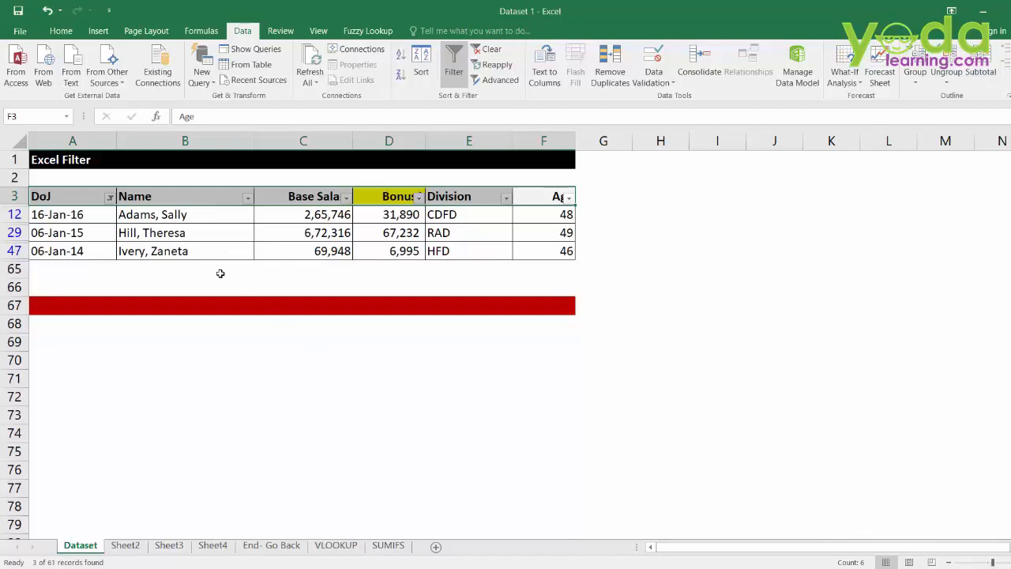
left_click(109, 196)
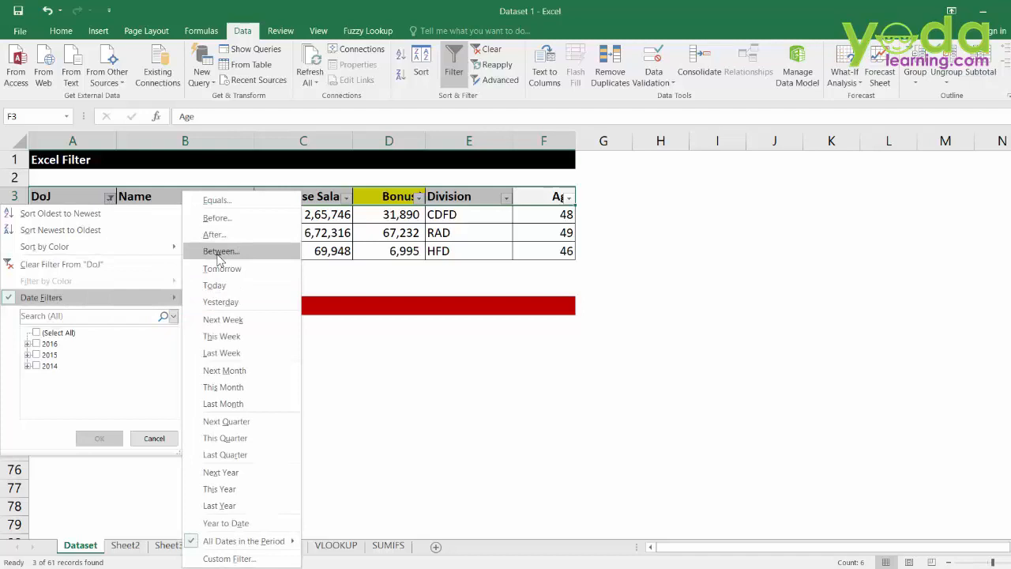
left_click(222, 250)
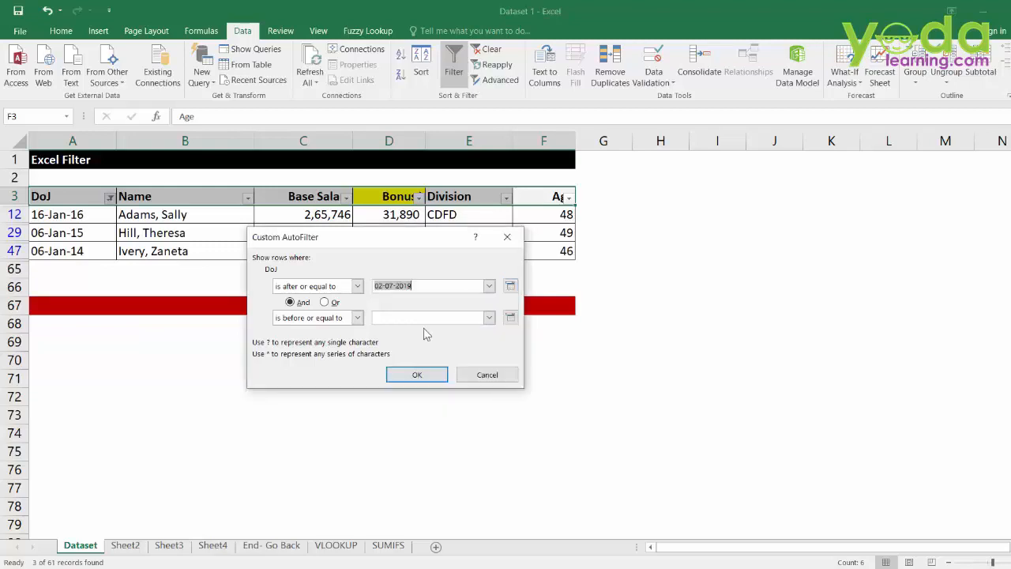
type("26-12-2019")
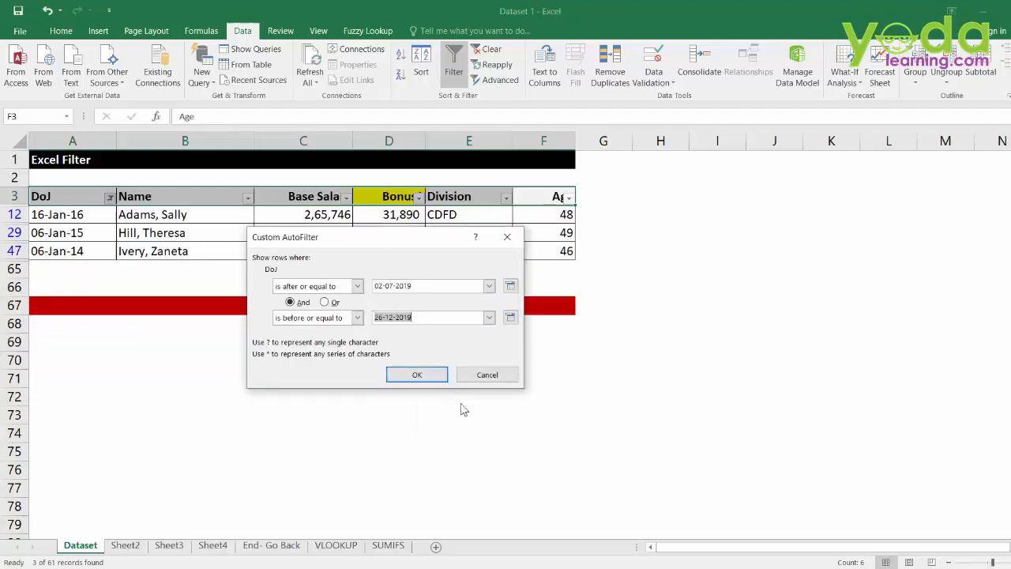
mouse_move(462, 402)
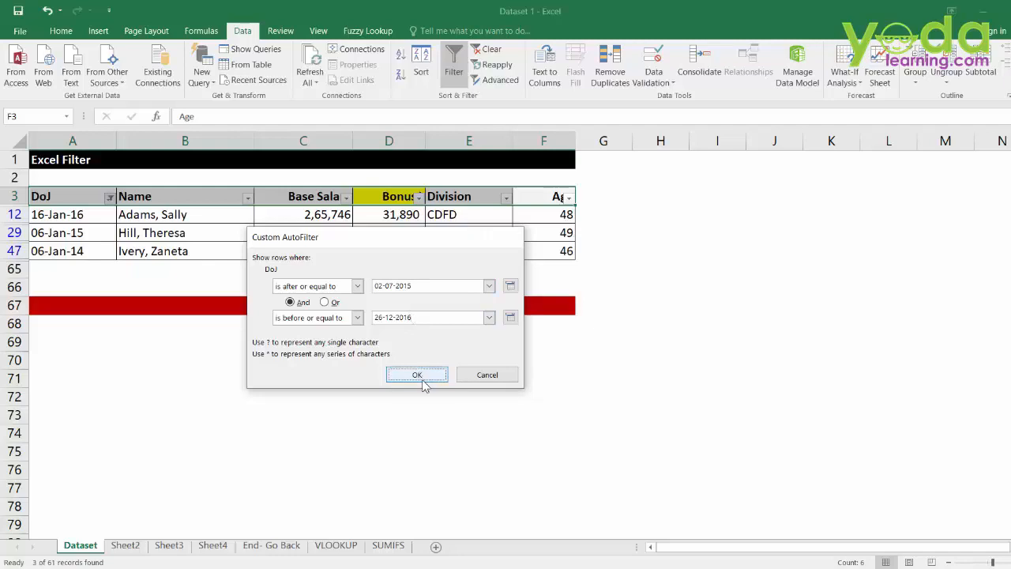
left_click(417, 375)
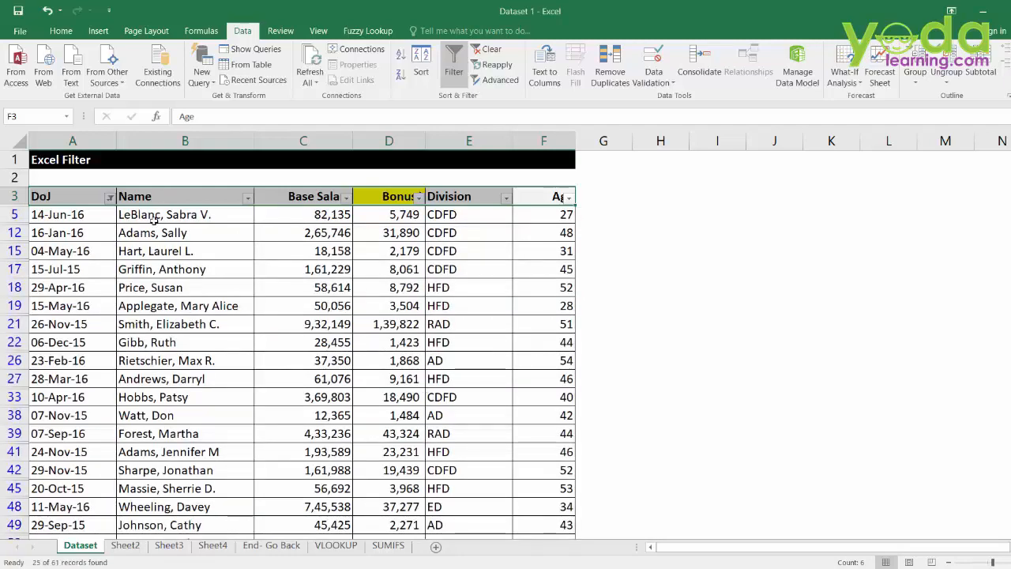
left_click(490, 49)
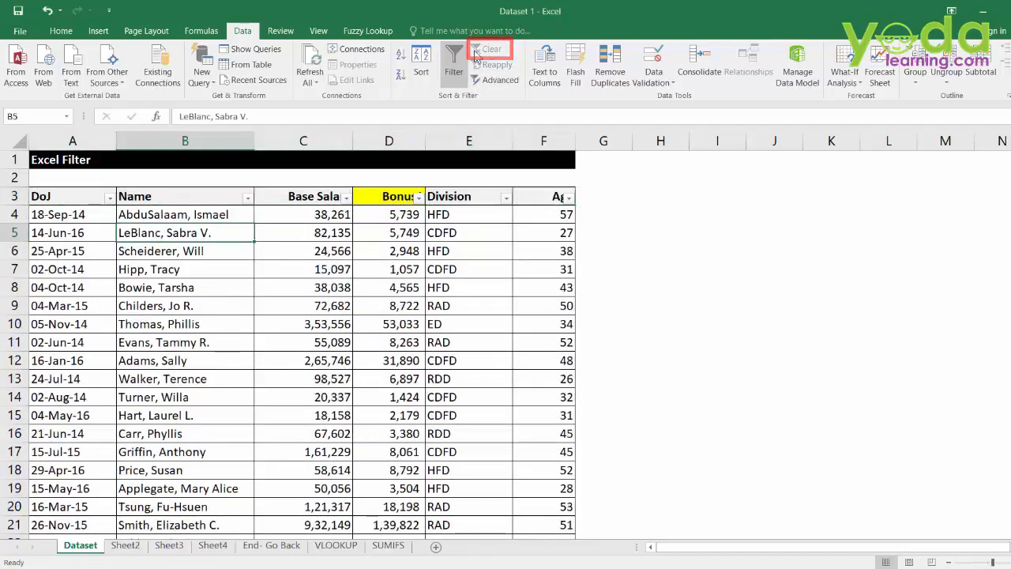
- Search 'ad' in the Division filter, then cancel the Custom AutoFilter without applying
left_click(506, 196)
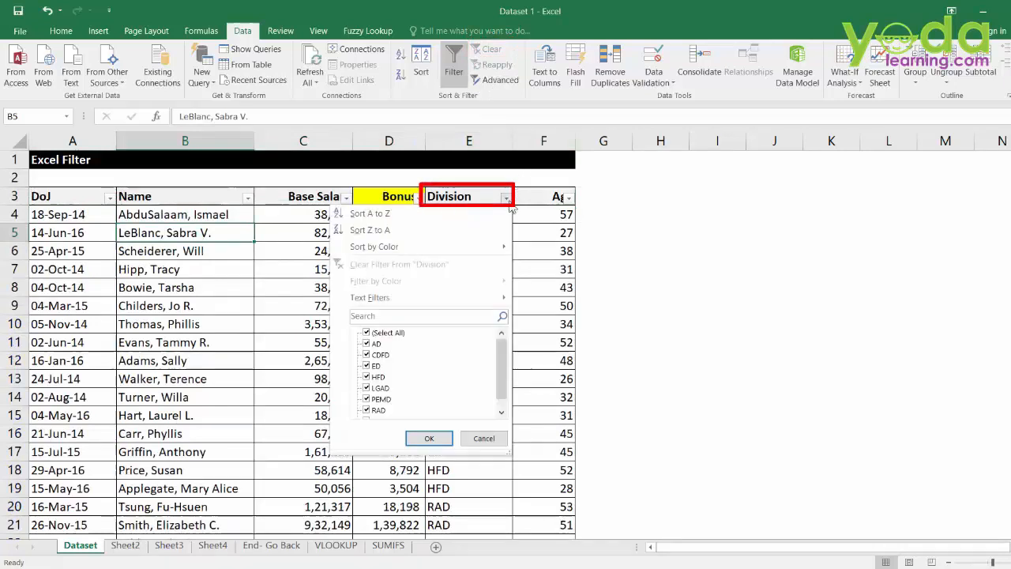
left_click(375, 366)
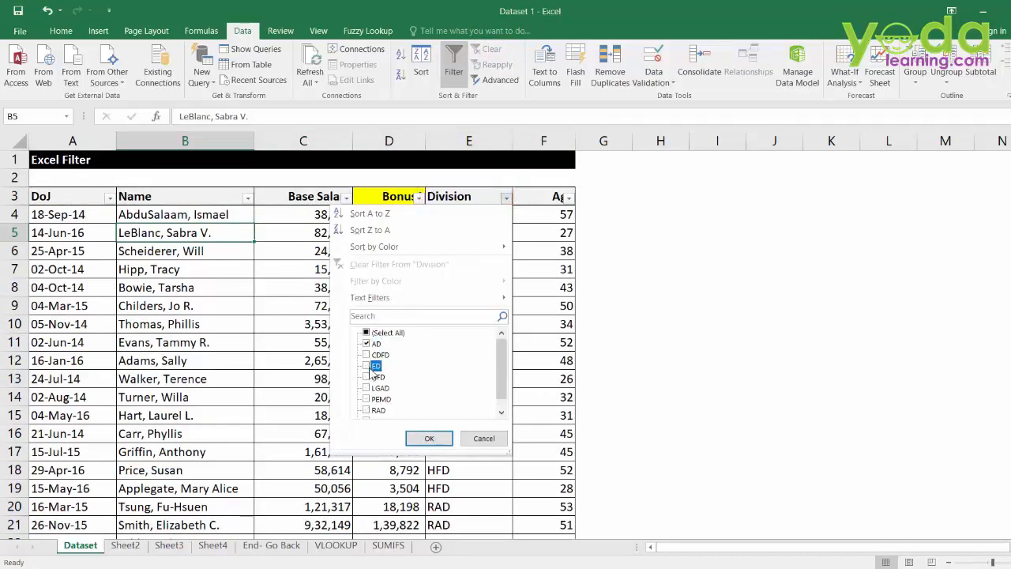
left_click(366, 343)
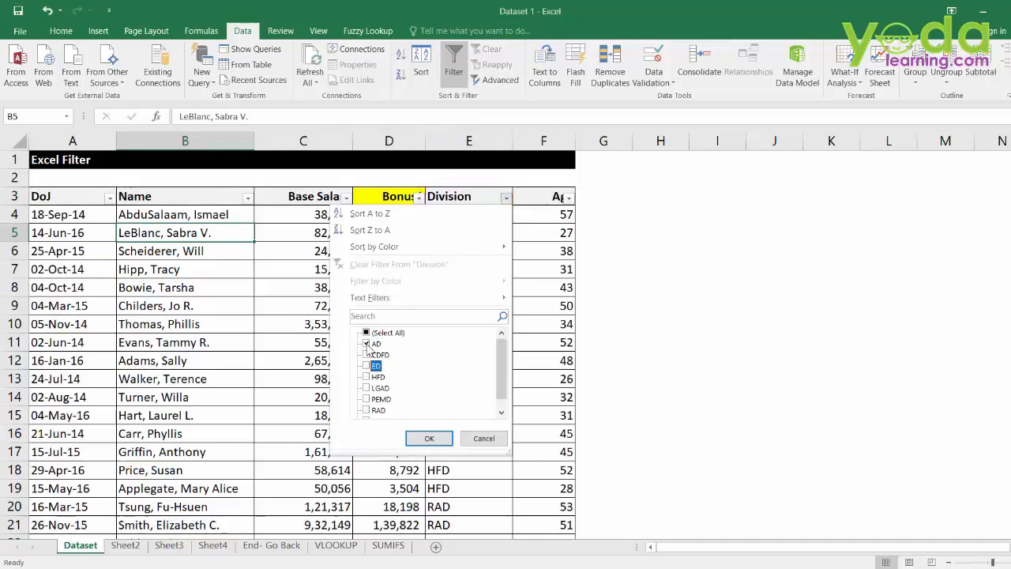
left_click(366, 331)
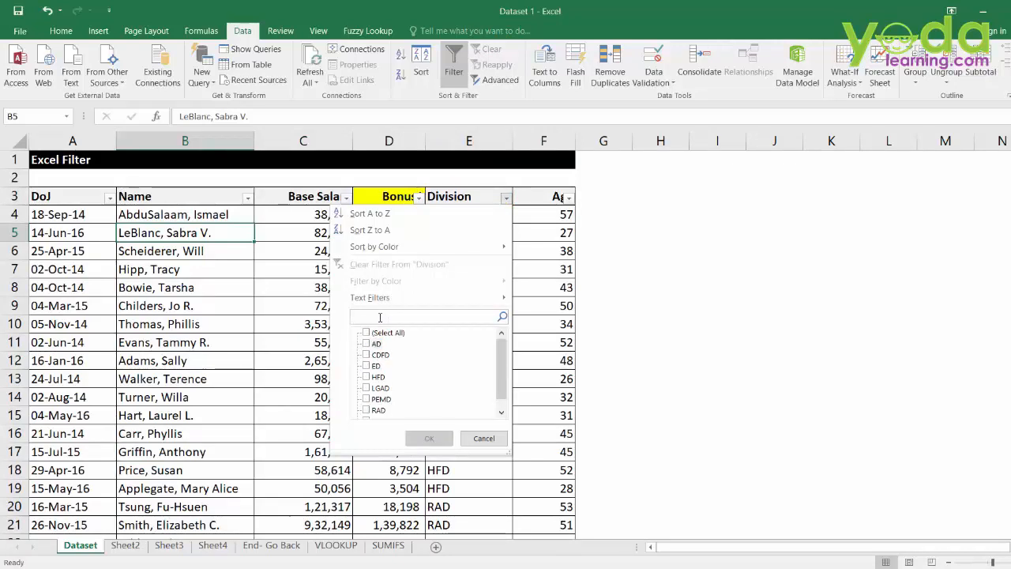
type("ad")
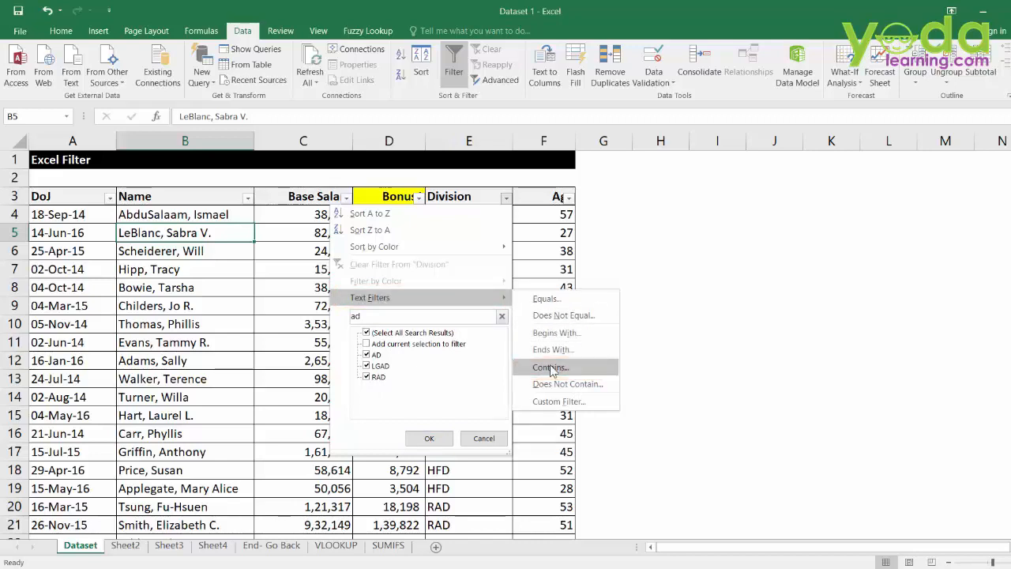
mouse_move(556, 333)
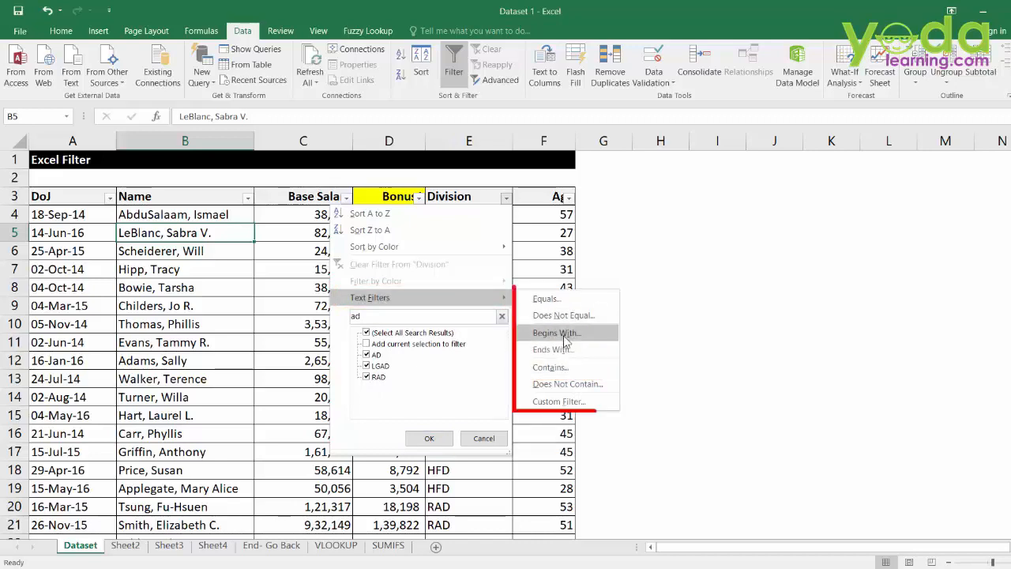
mouse_move(550, 367)
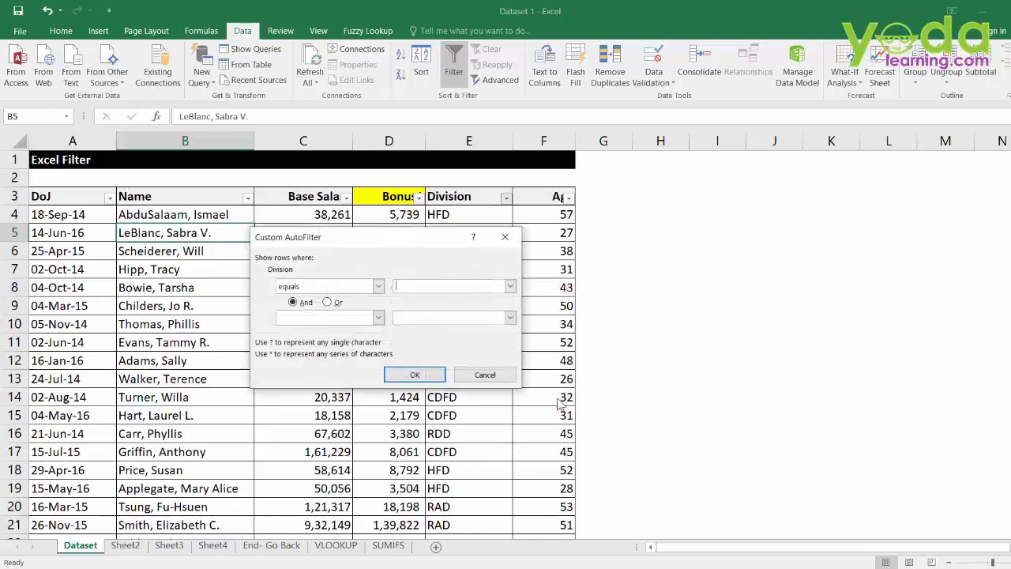
left_click(378, 285)
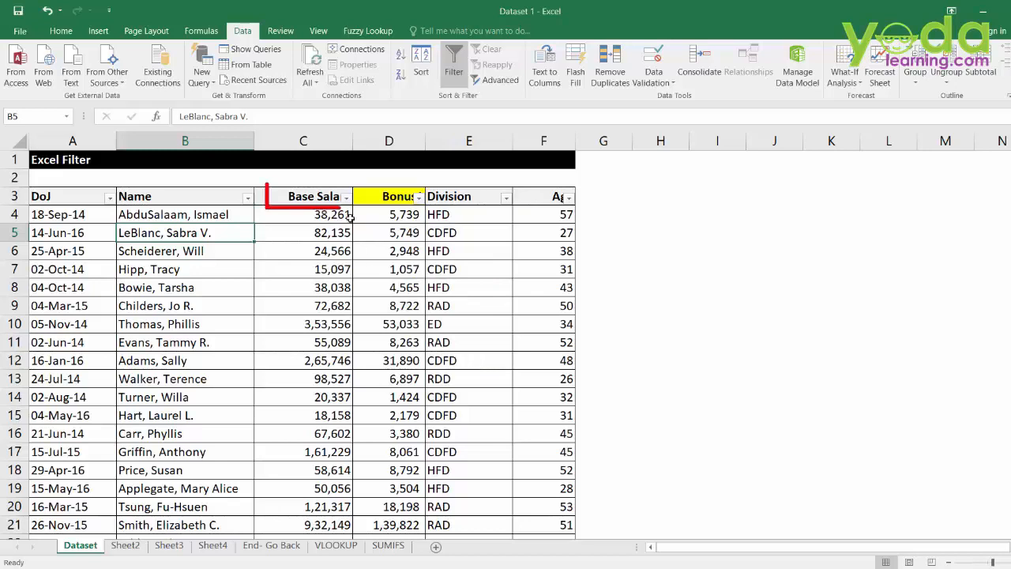
- Apply a Top 10 number filter on Base Salary set to the top 5 items
left_click(345, 196)
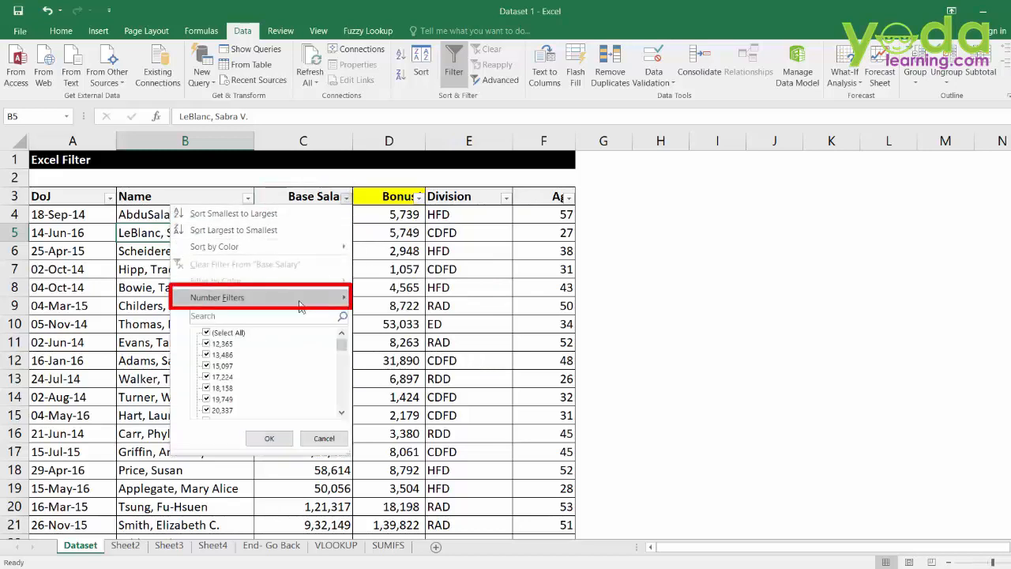
left_click(218, 297)
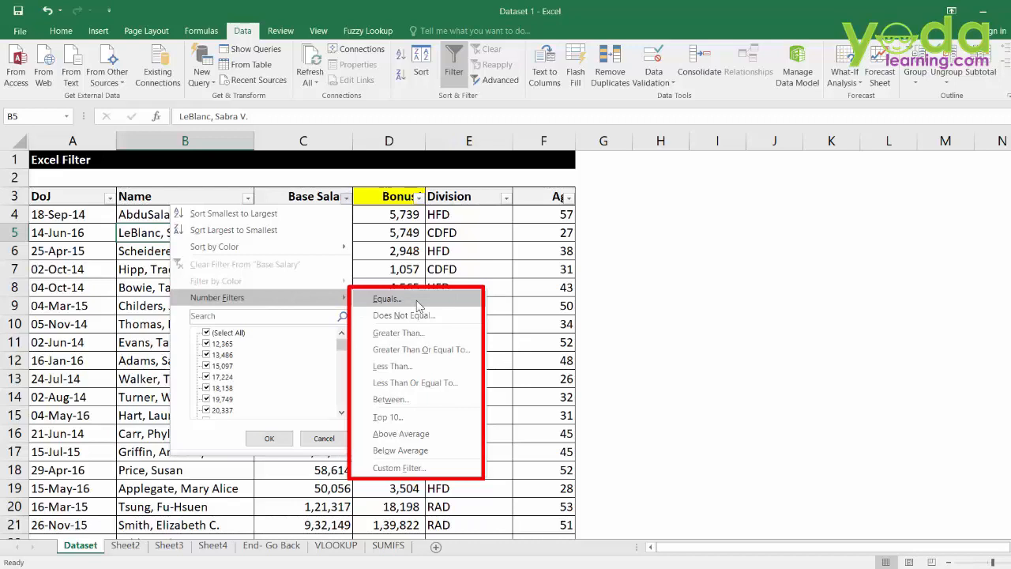
mouse_move(401, 433)
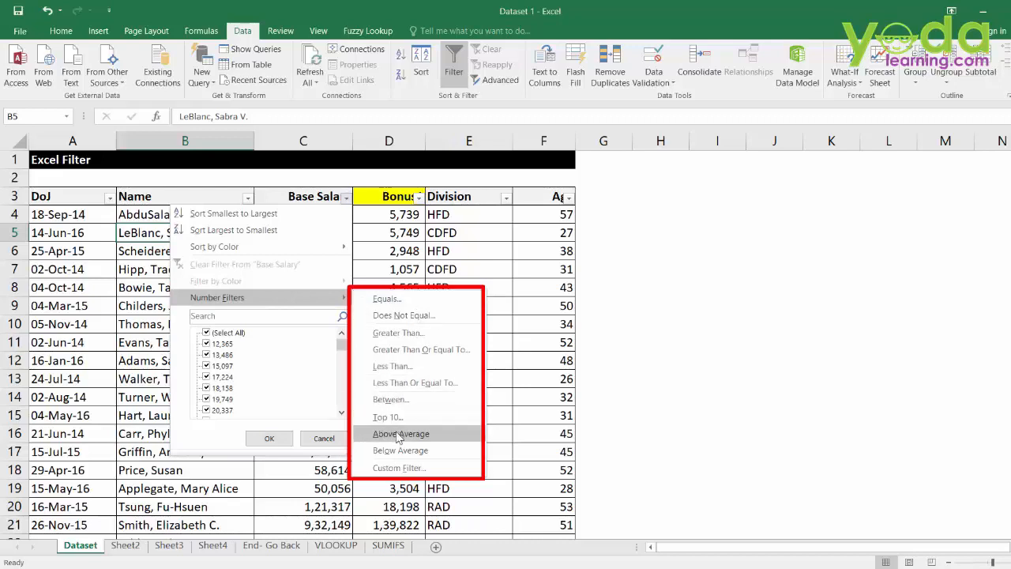
mouse_move(400, 450)
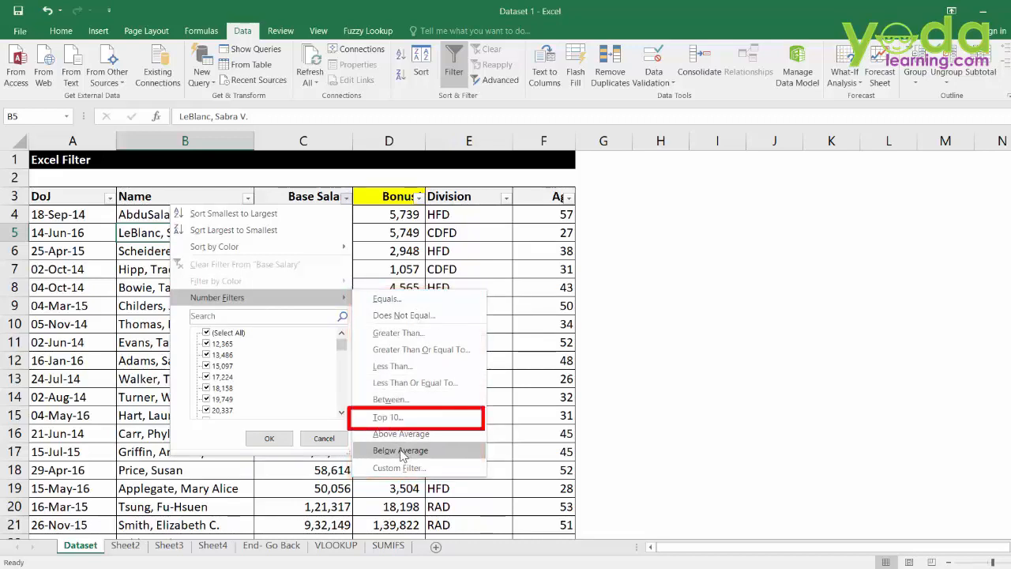
left_click(387, 417)
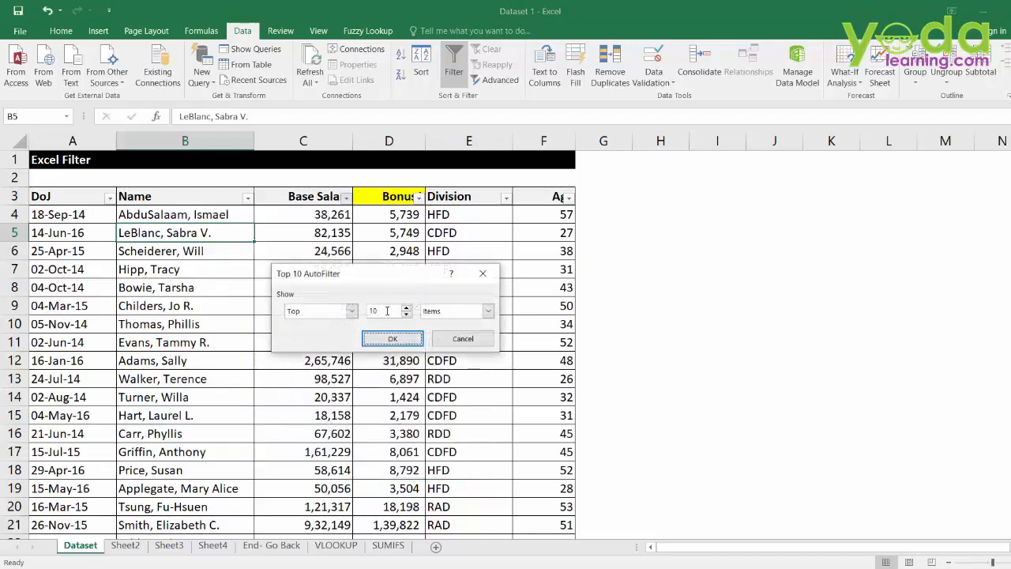
left_click(393, 338)
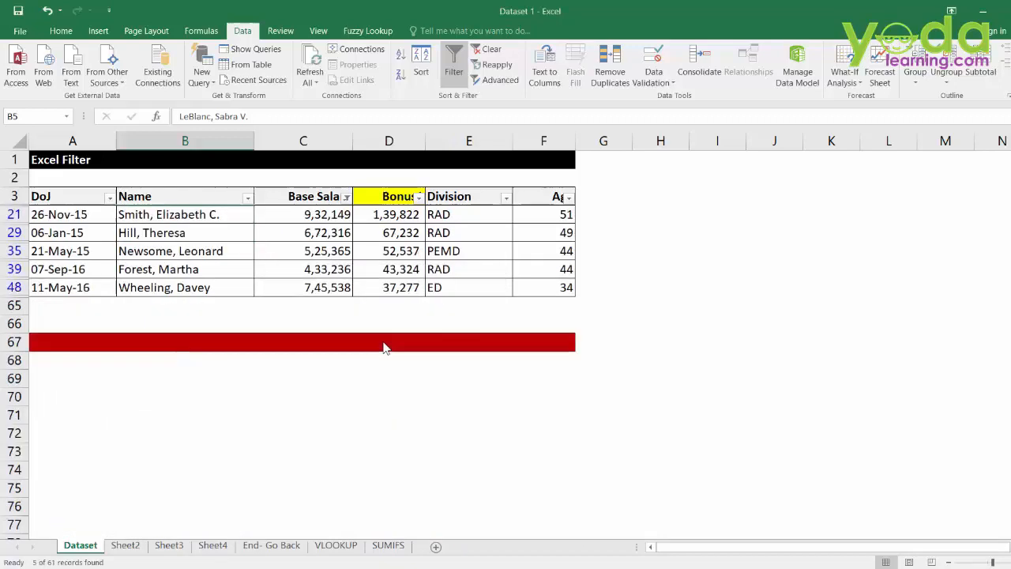
mouse_move(383, 339)
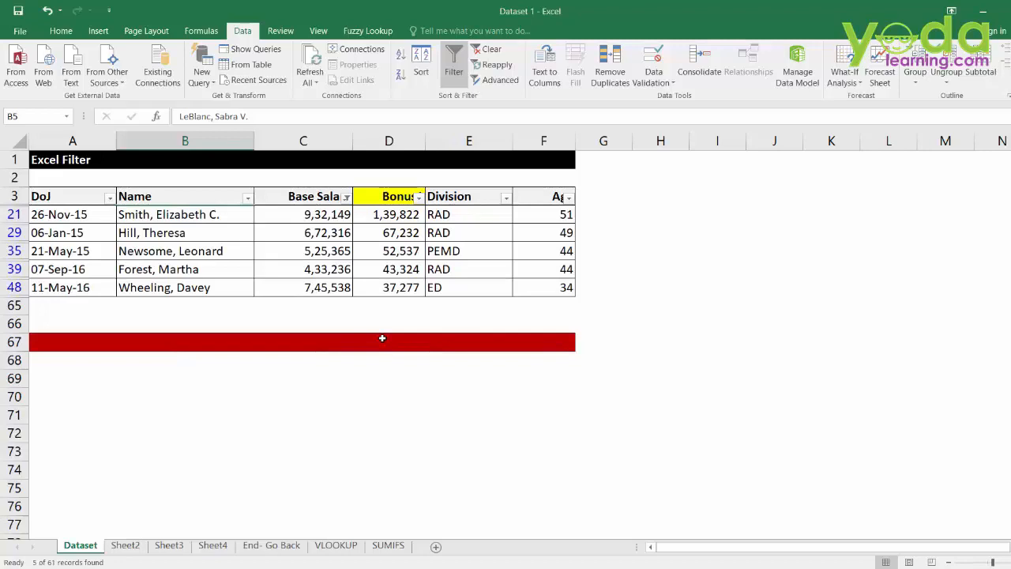
mouse_move(382, 333)
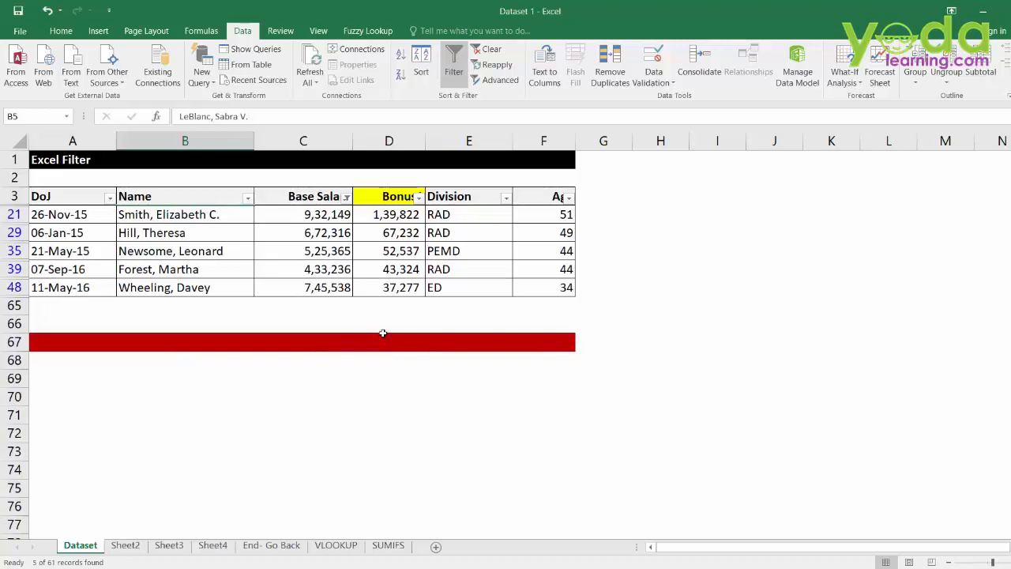
- Select cell C65 below the salaries and open the AutoSum function list
left_click(303, 305)
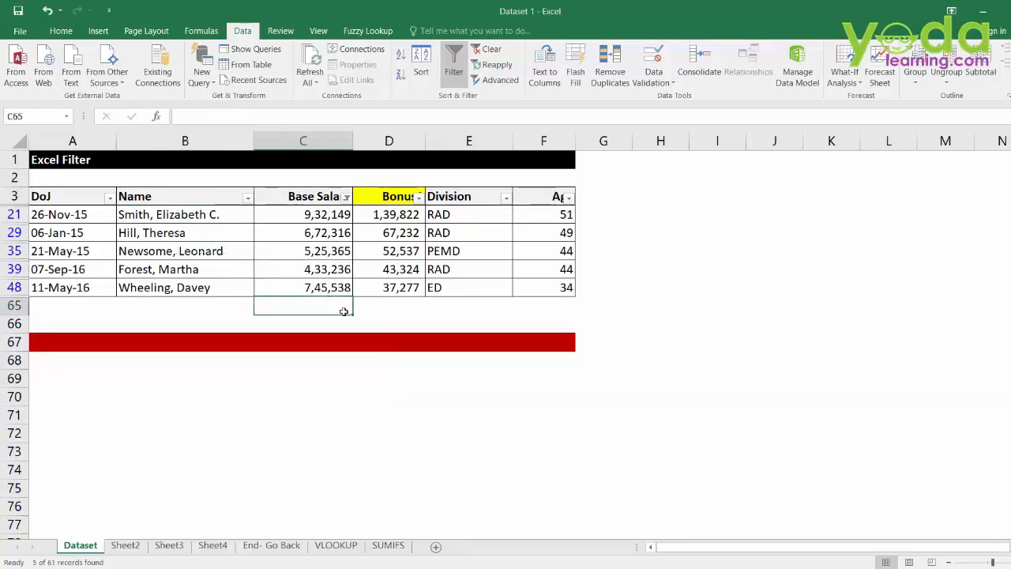
mouse_move(359, 323)
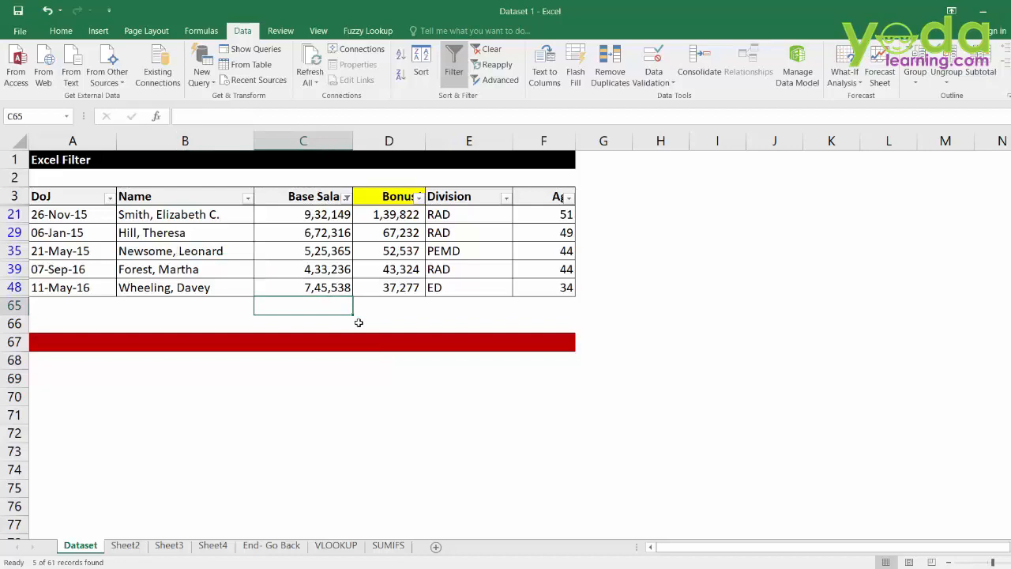
key("Alt+=")
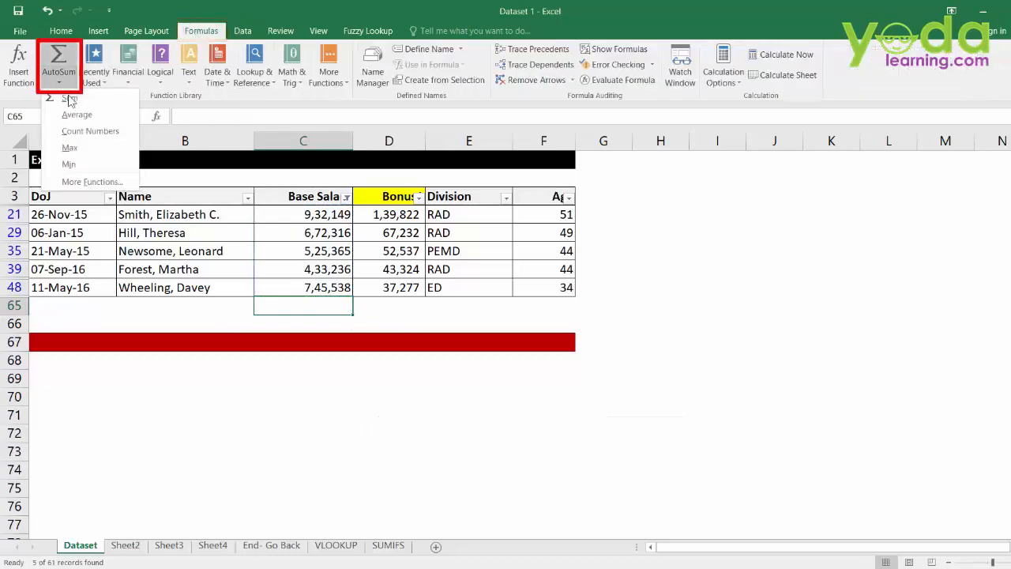
left_click(77, 115)
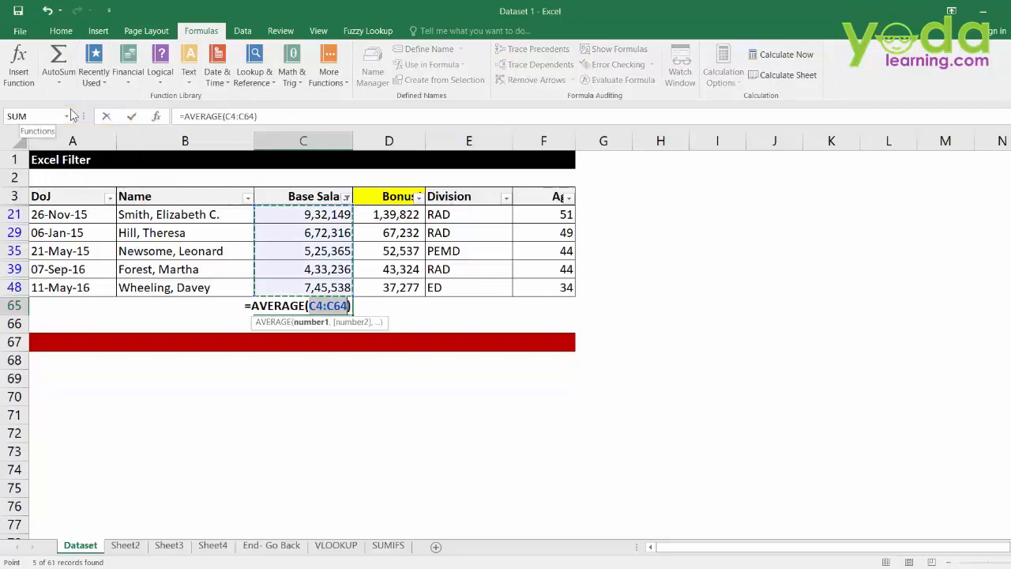
left_click(57, 59)
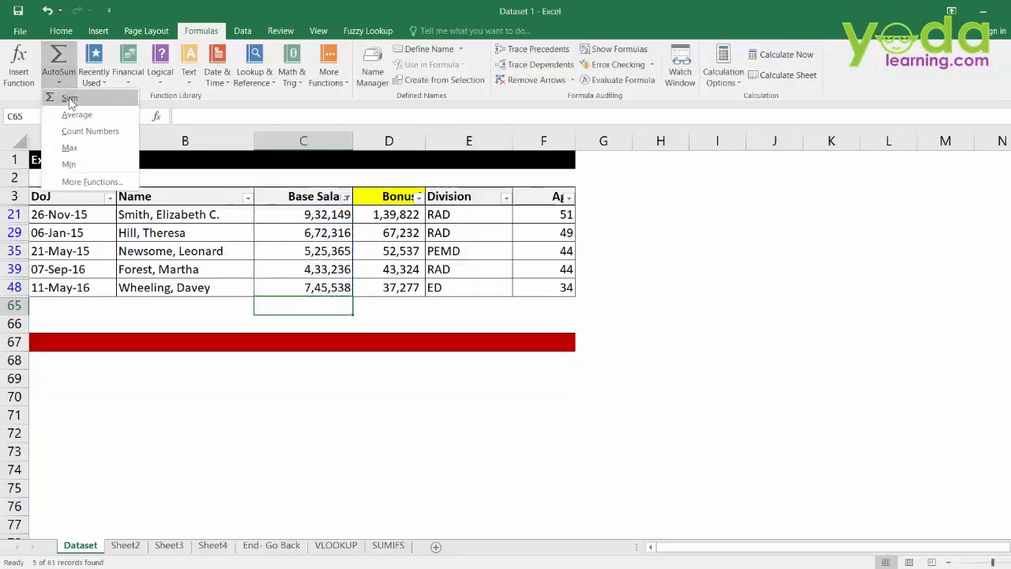
- Insert an AVERAGE of the visible salaries (6,61,721) and return to the Data tab
left_click(70, 98)
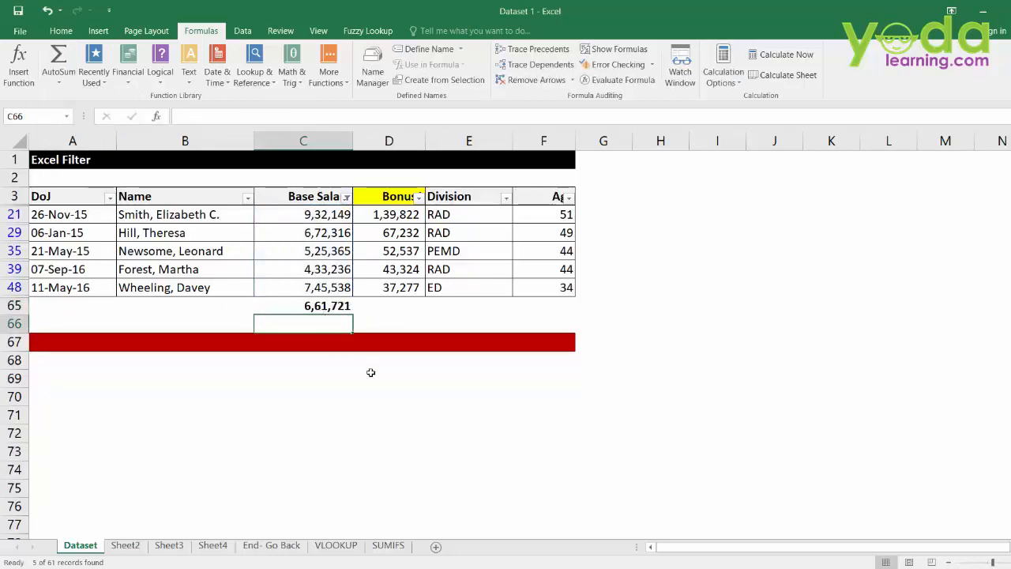
left_click(303, 269)
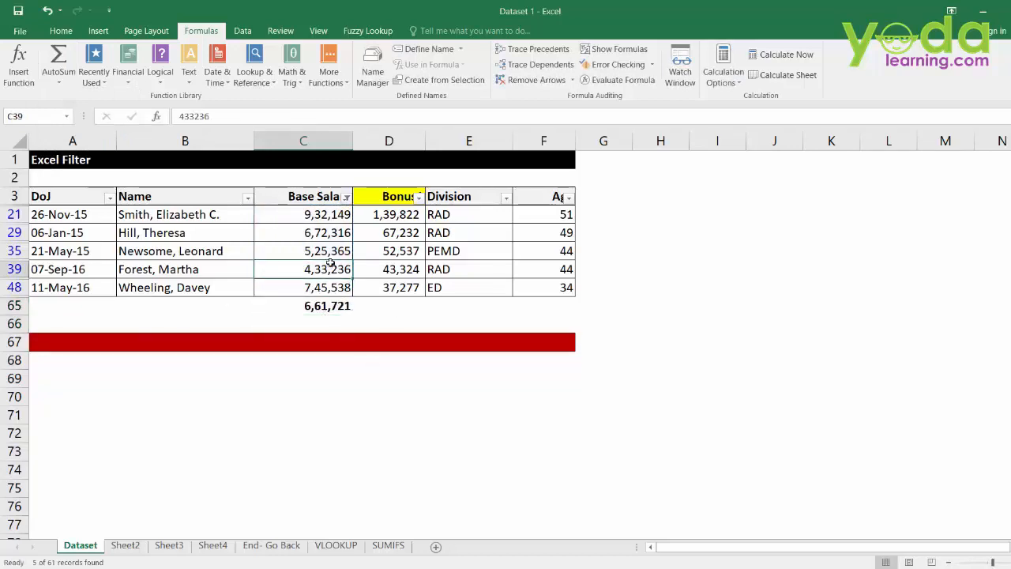
left_click(242, 30)
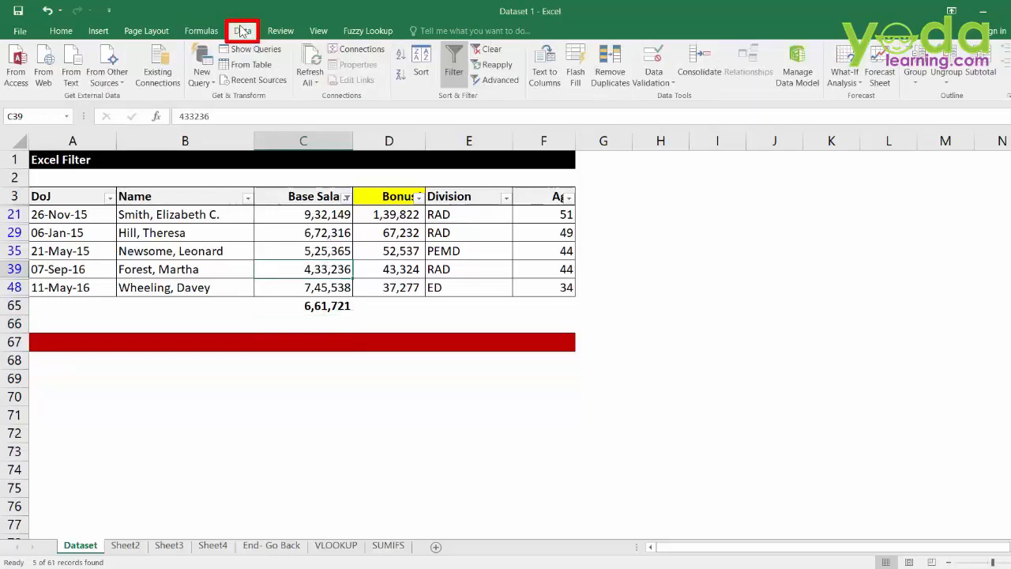